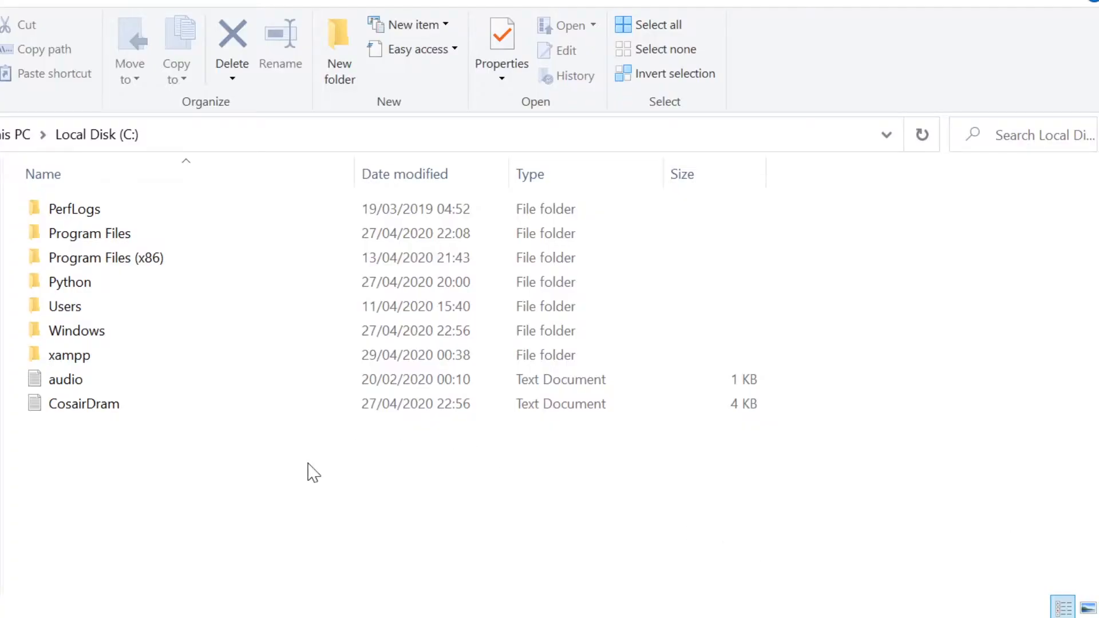
# Browse into C:\xampp\apache\conf\extra in File Explorer.
pyautogui.click(69, 354)
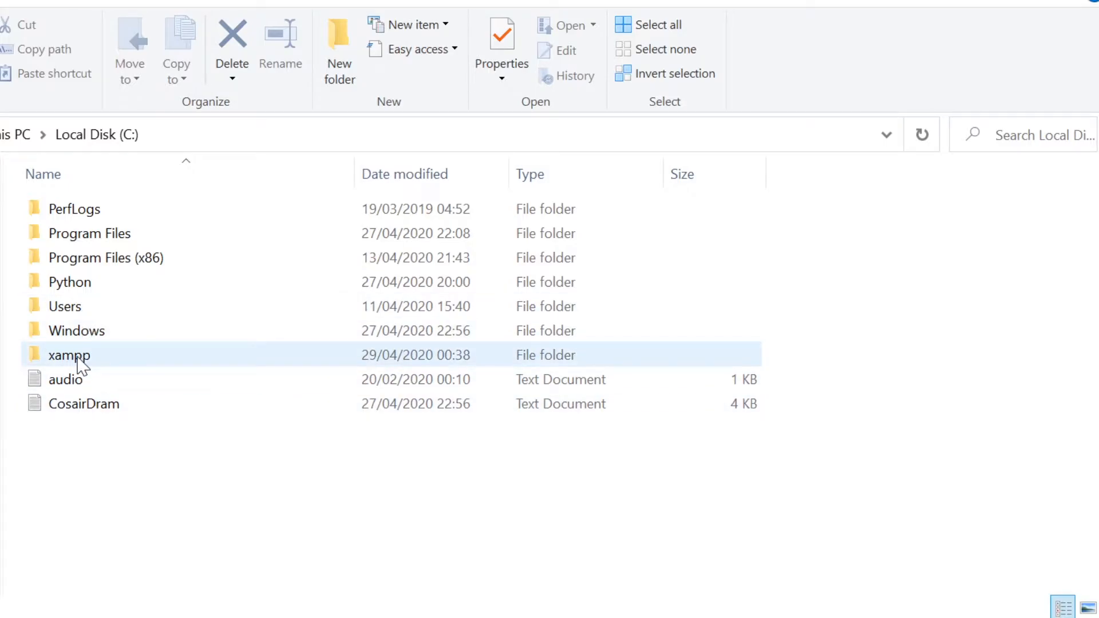
pyautogui.doubleClick(68, 354)
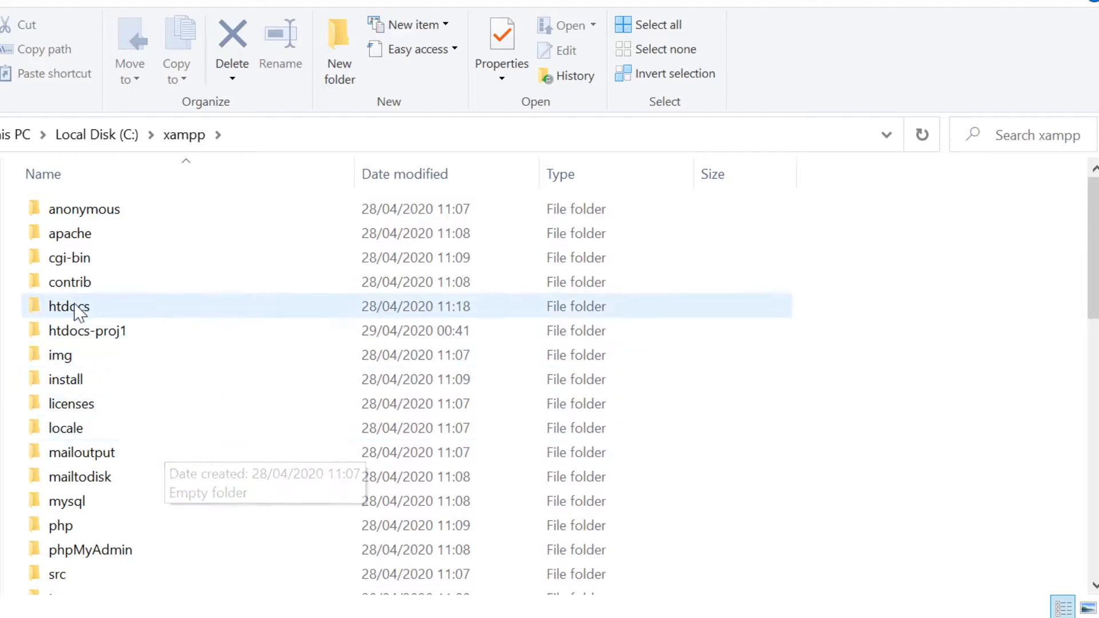
pyautogui.doubleClick(70, 234)
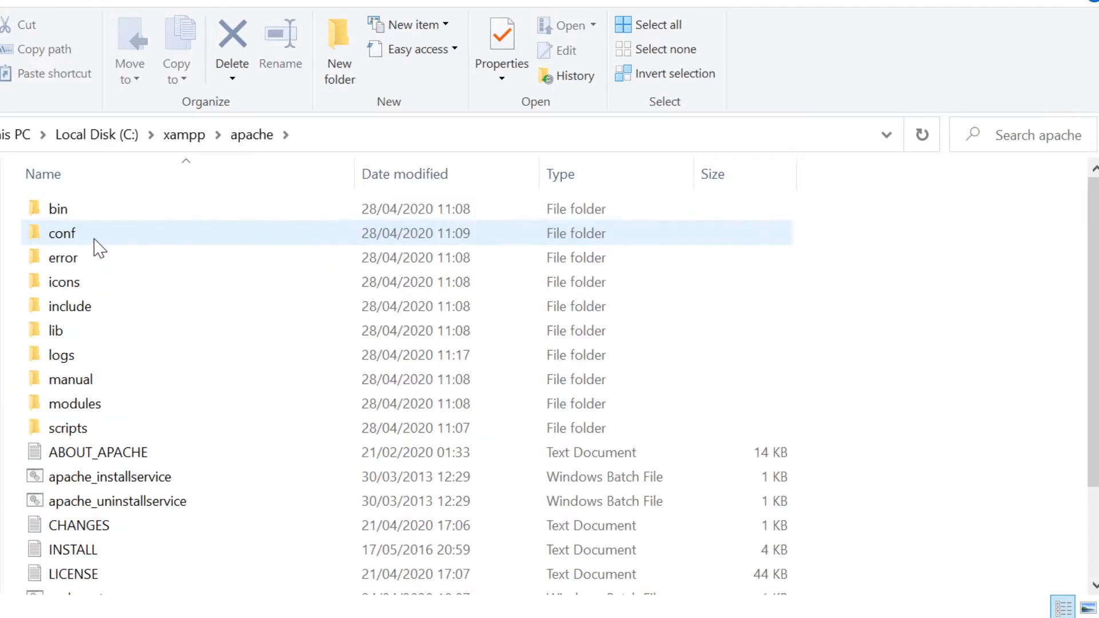
pyautogui.moveTo(84, 238)
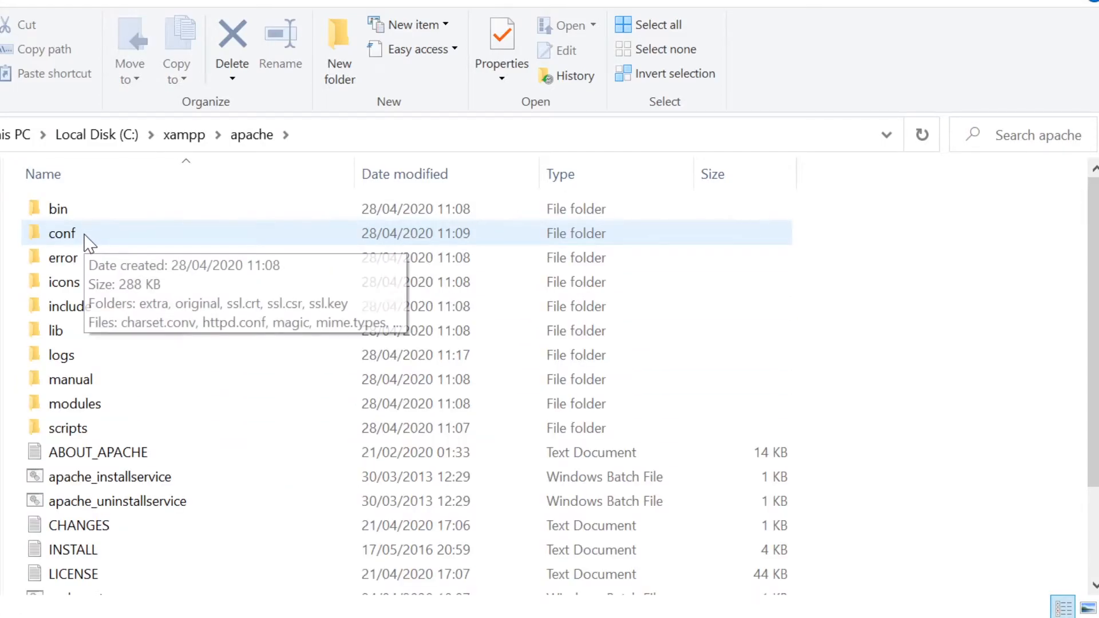
pyautogui.doubleClick(62, 232)
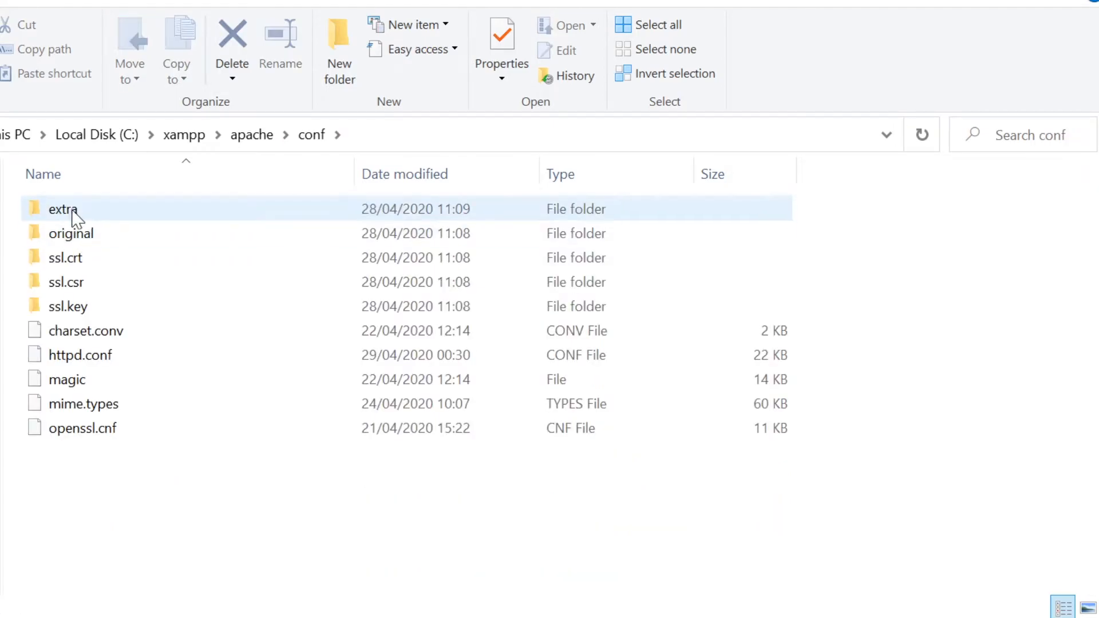
pyautogui.doubleClick(63, 208)
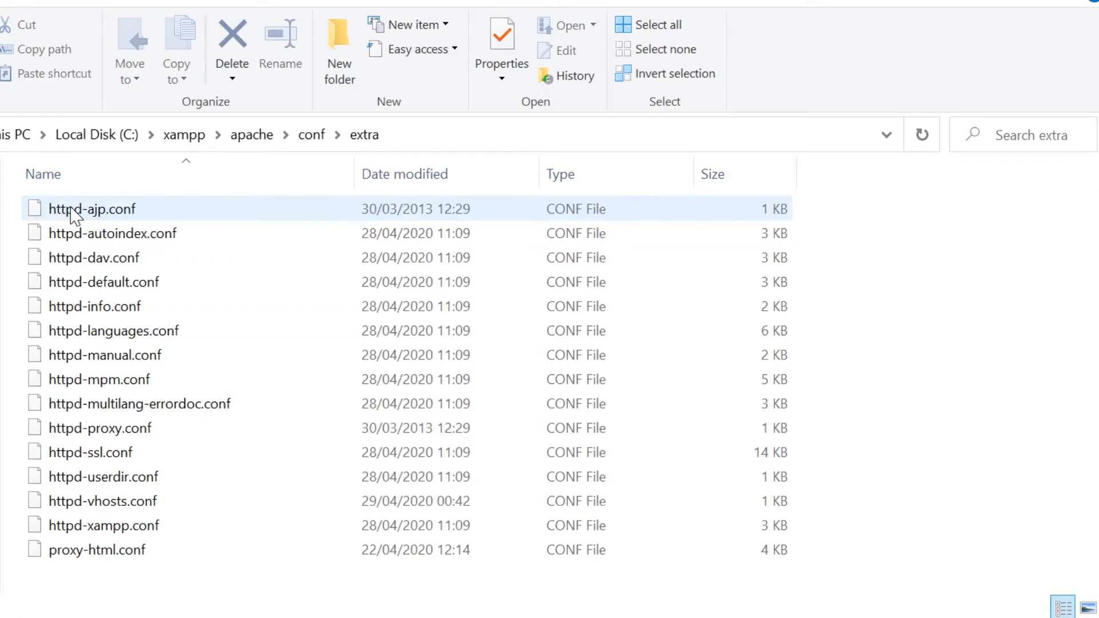
# Bring up the context menu for httpd-vhosts.conf.
pyautogui.click(102, 500)
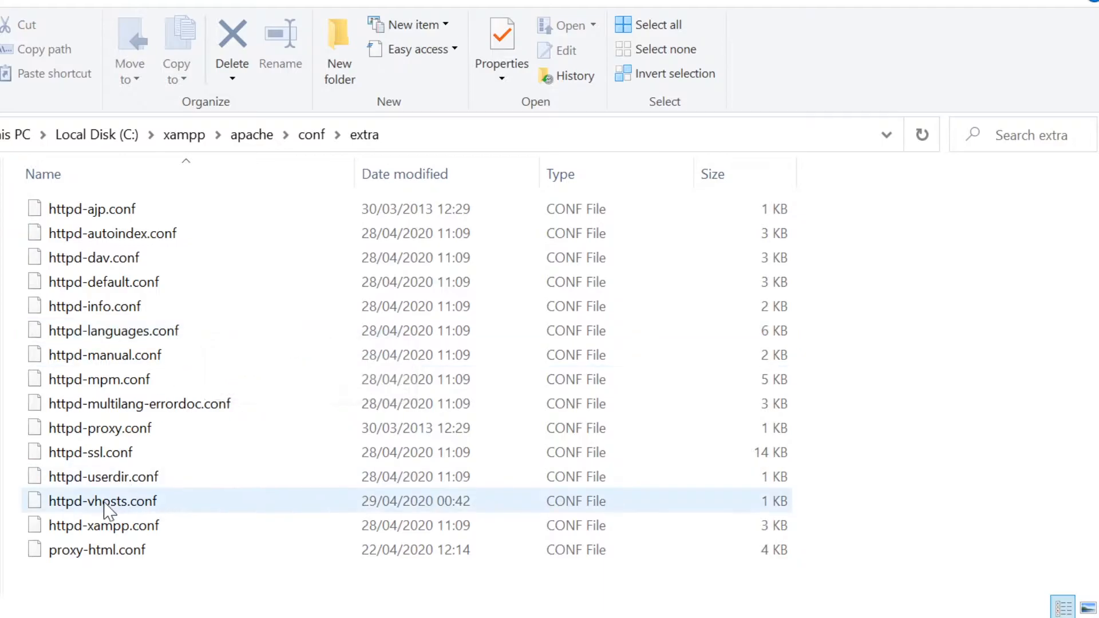
pyautogui.moveTo(102, 500)
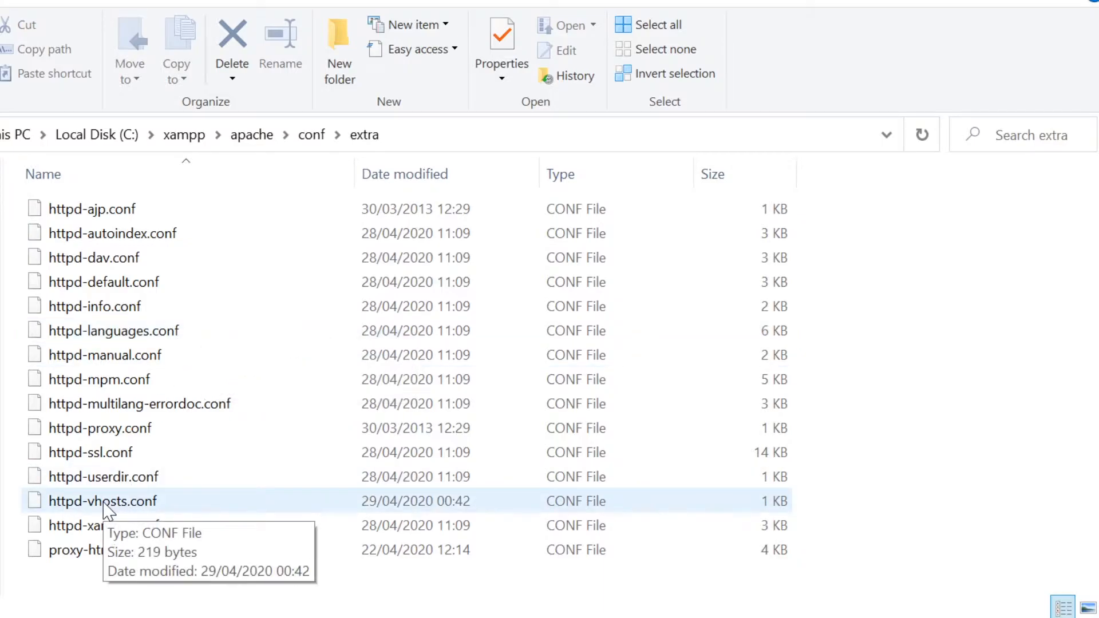
pyautogui.rightClick(102, 500)
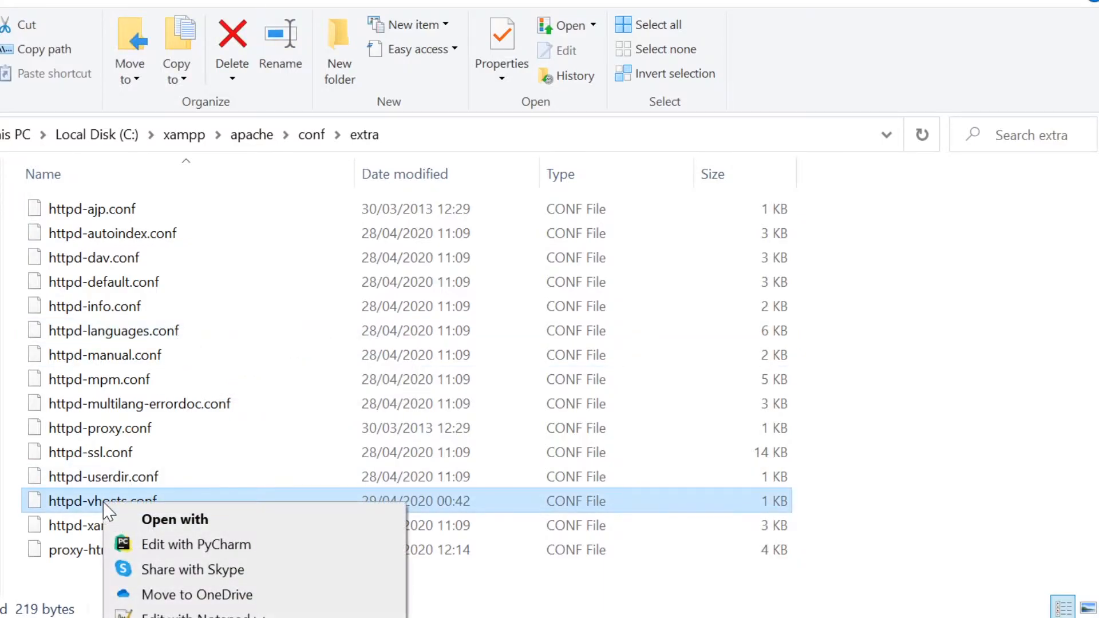
# Edit httpd-vhosts.conf in Notepad++ and review the wordpress.localhost VirtualHost block.
pyautogui.click(196, 543)
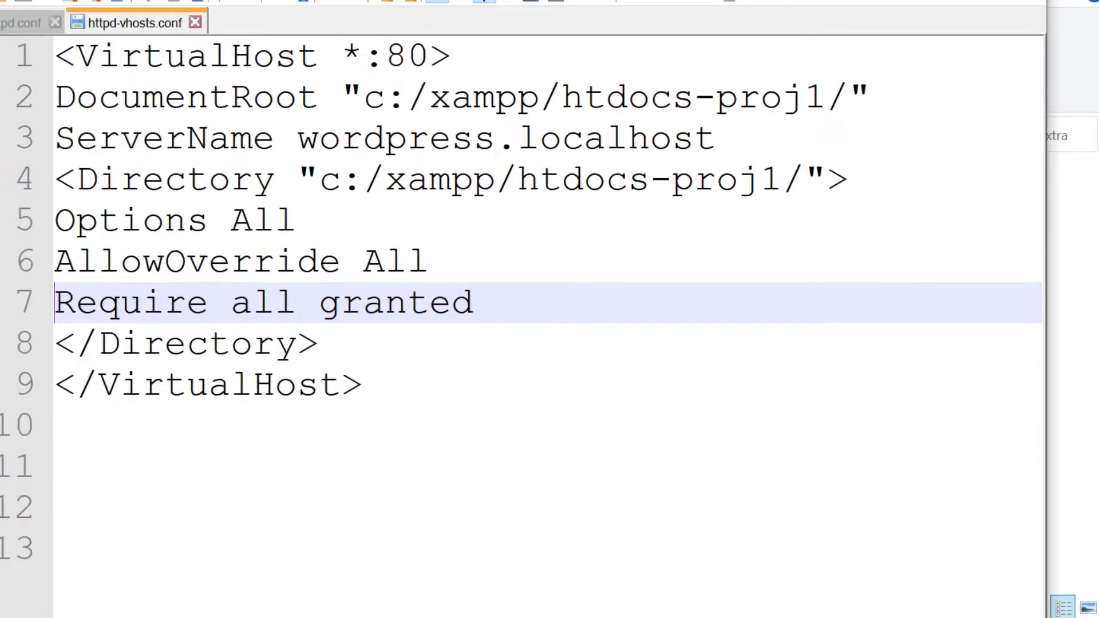
pyautogui.scroll(-3)
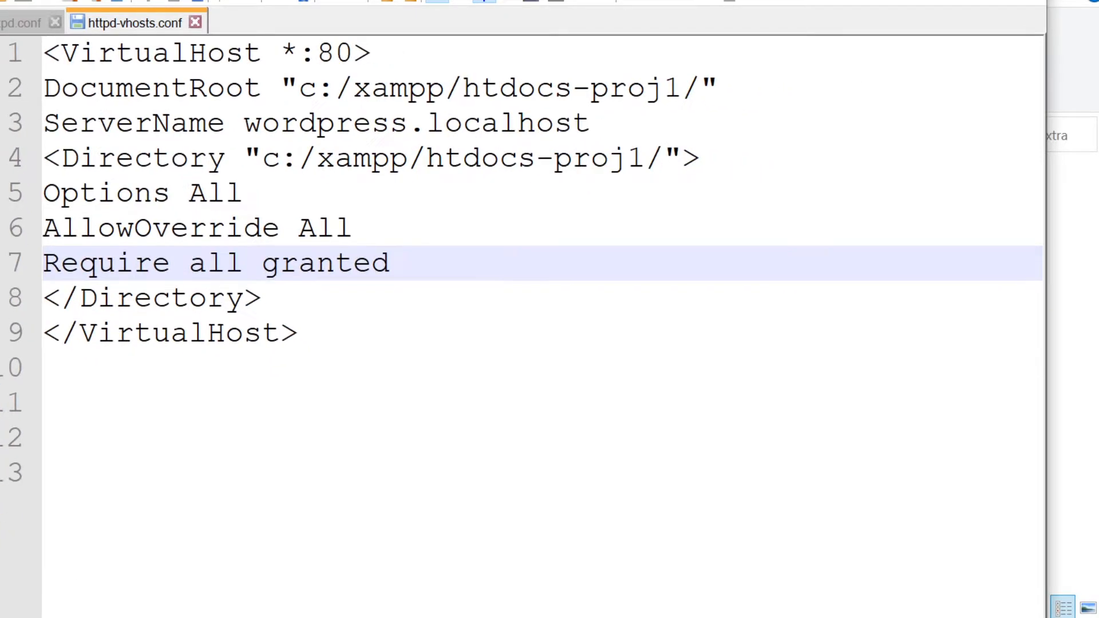
pyautogui.press('ctrl+a')
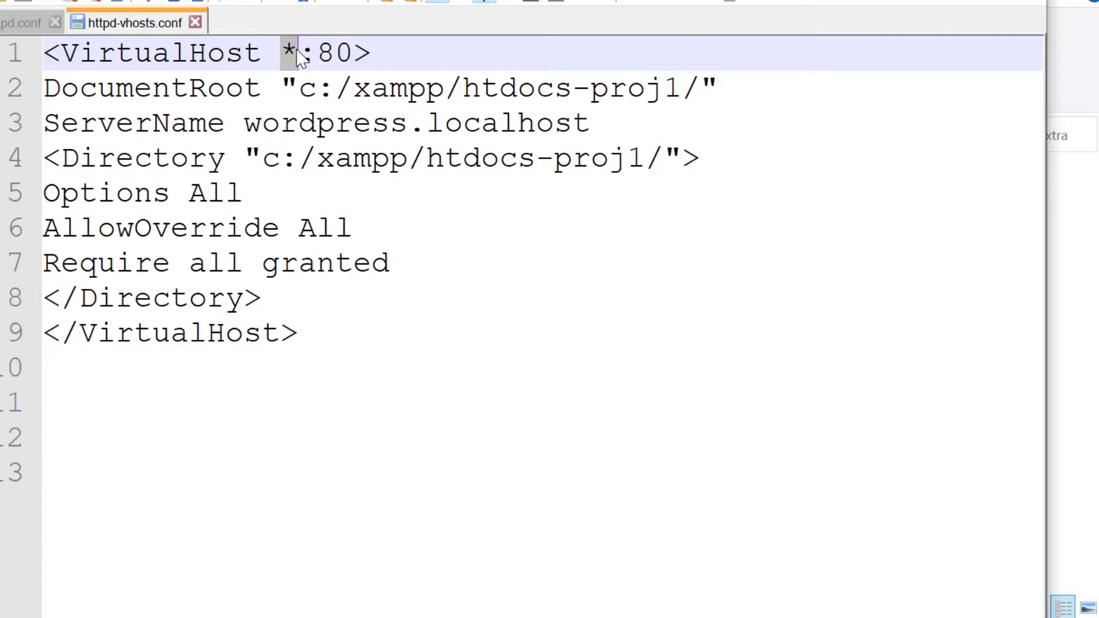
pyautogui.doubleClick(334, 53)
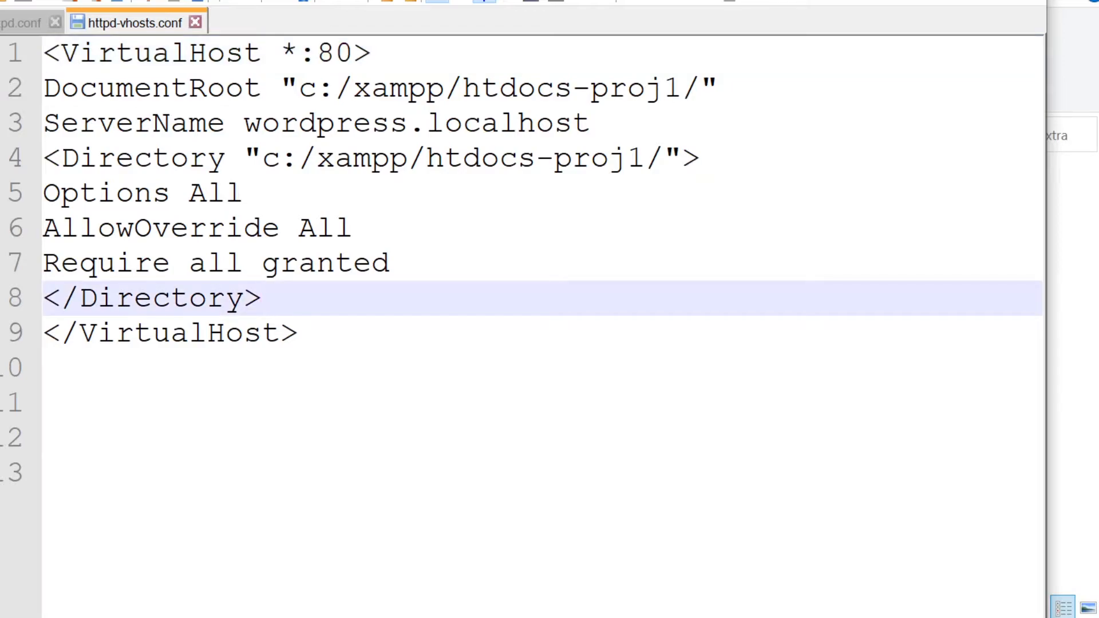
pyautogui.click(168, 333)
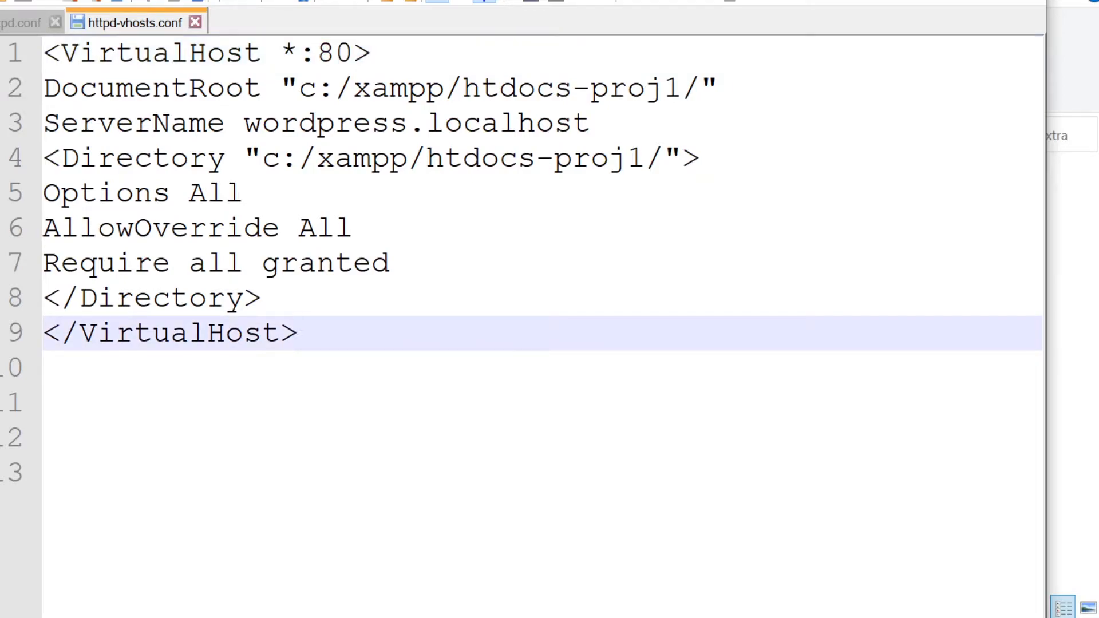
# Note the htdocs-proj1 DocumentRoot and paste a duplicate VirtualHost block below the original.
pyautogui.doubleClick(569, 89)
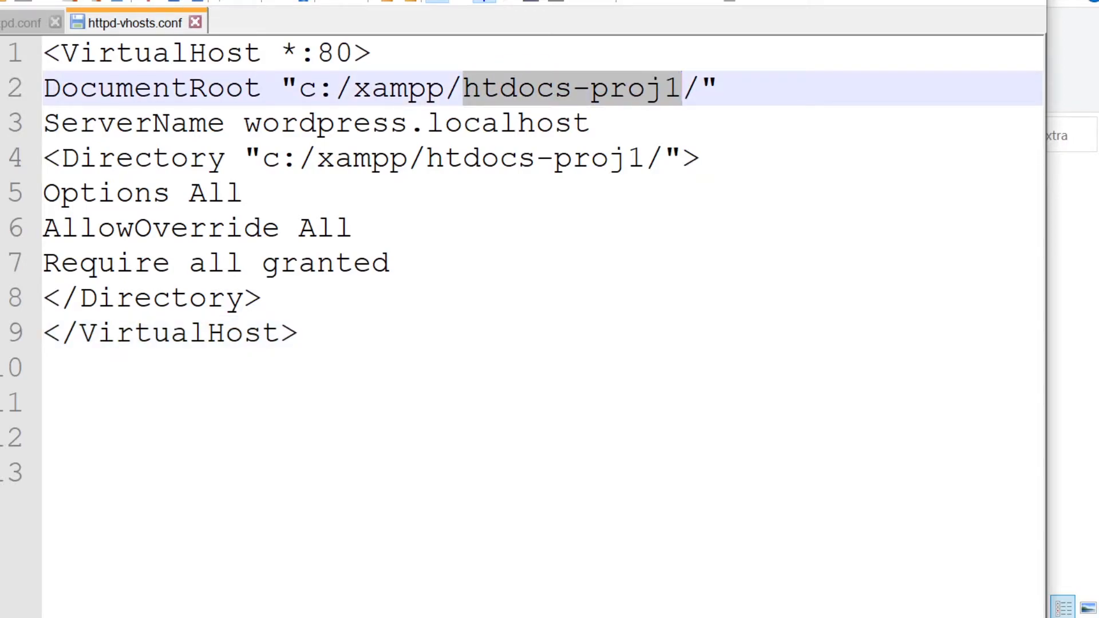
pyautogui.click(676, 88)
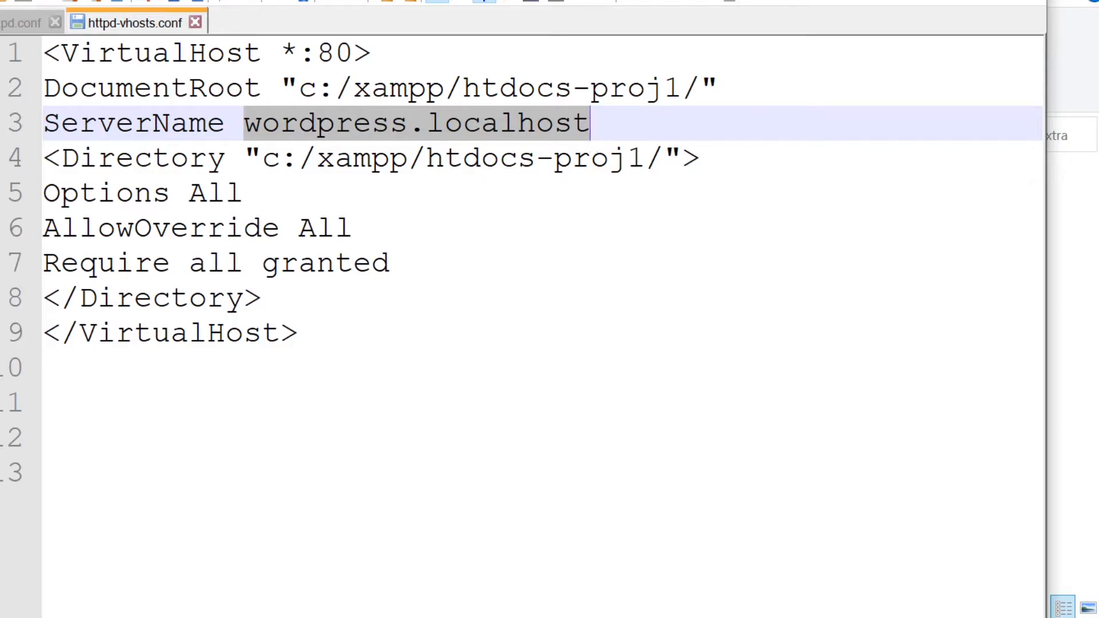
pyautogui.moveTo(279, 144)
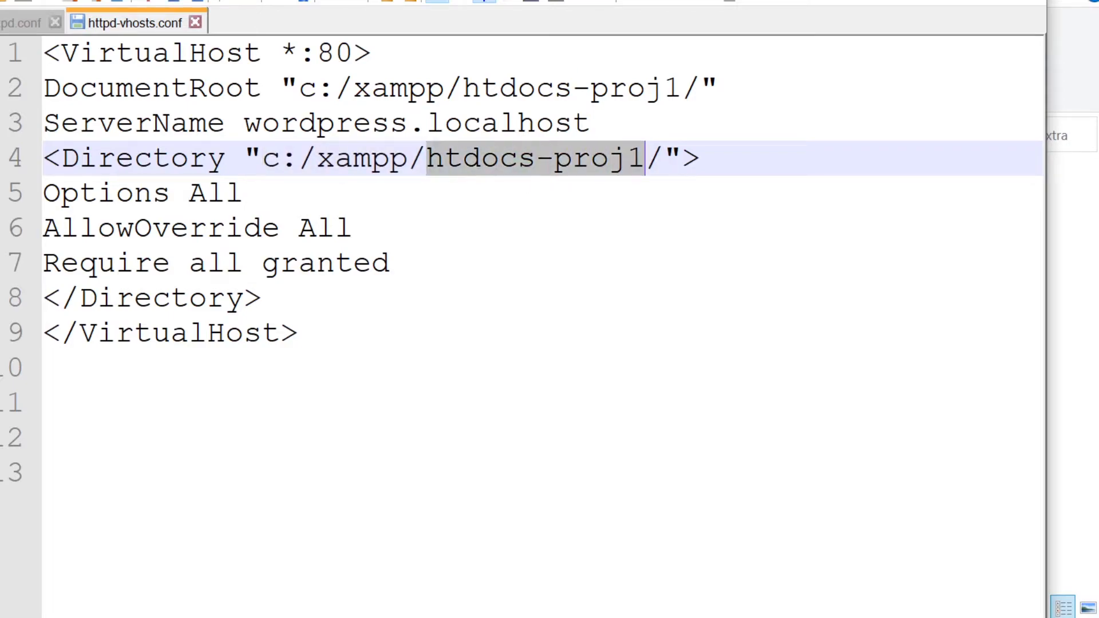
pyautogui.moveTo(644, 172)
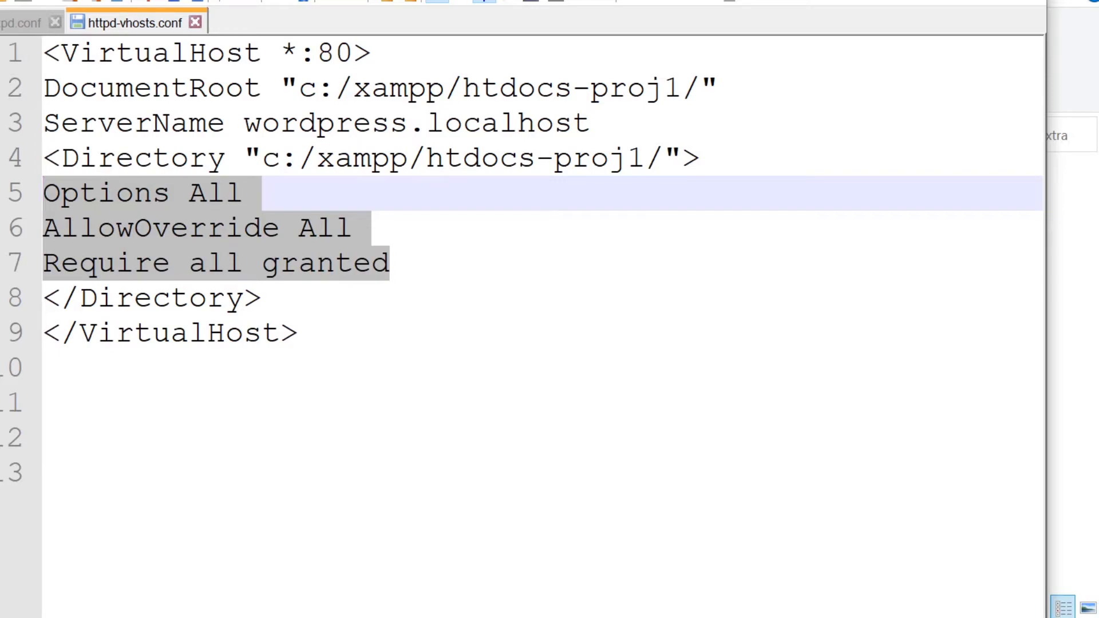
pyautogui.press('ctrl+a')
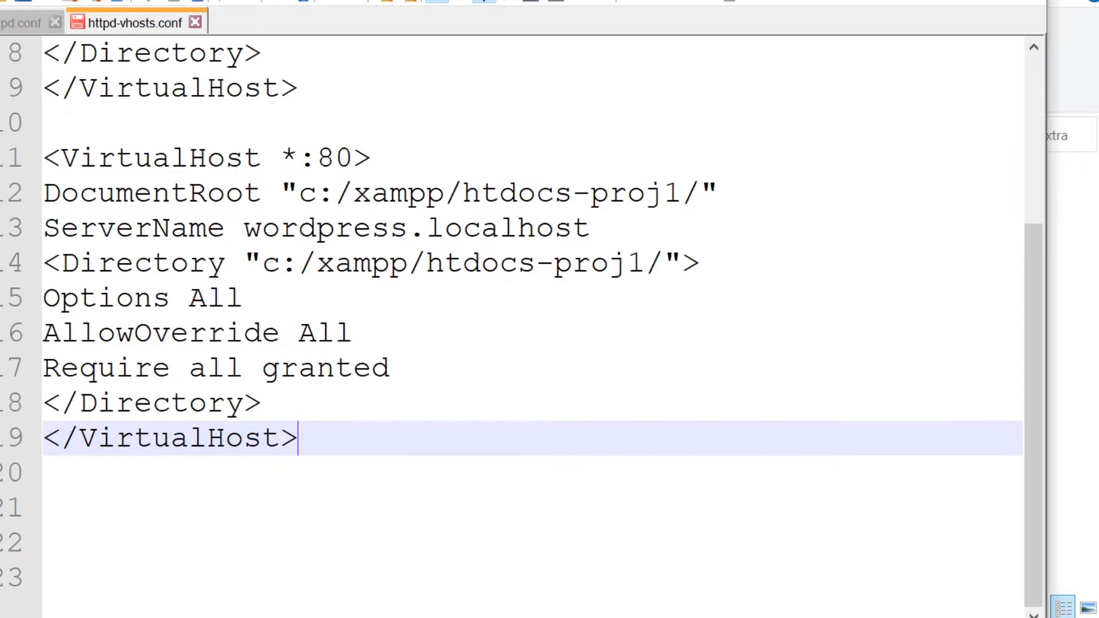
# Change the copied block's ServerName from wordpress to wordpress2.
pyautogui.doubleClick(580, 192)
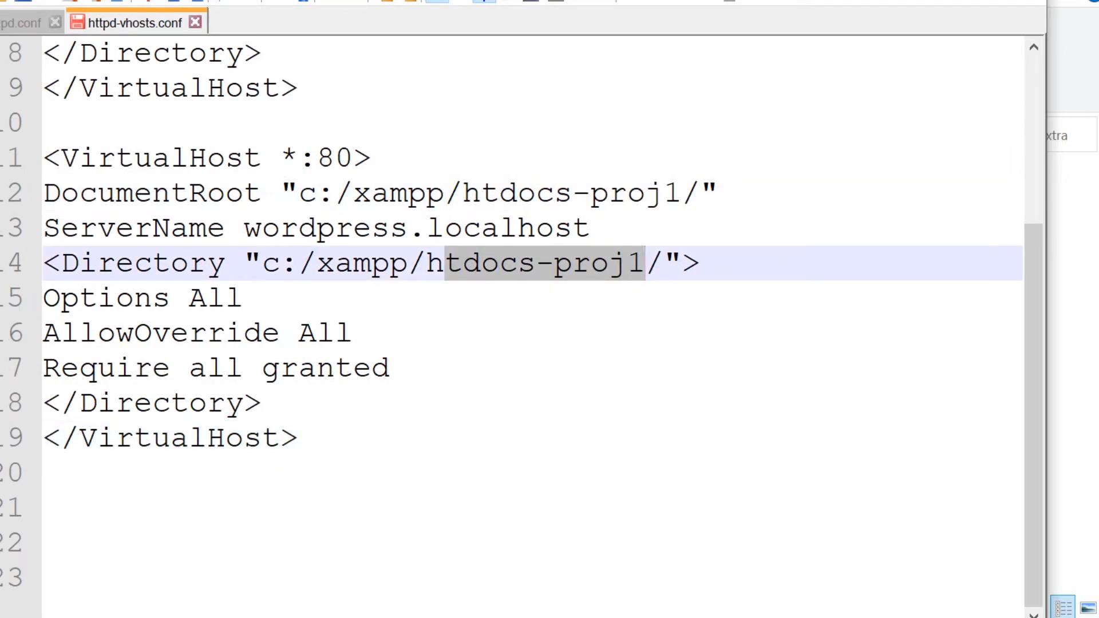
pyautogui.doubleClick(324, 228)
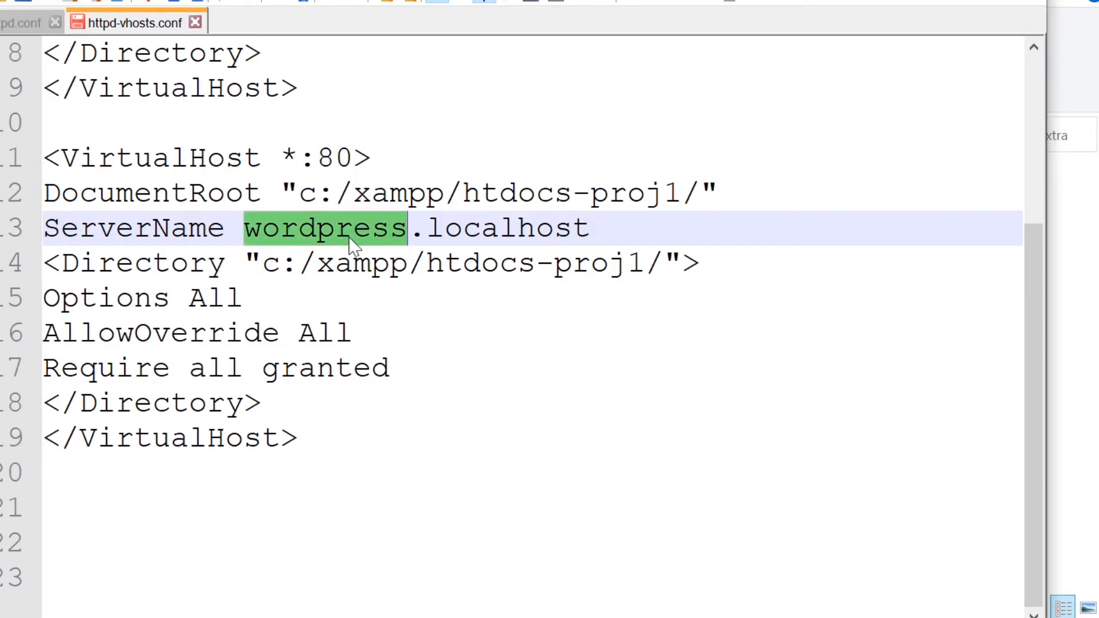
pyautogui.moveTo(397, 233)
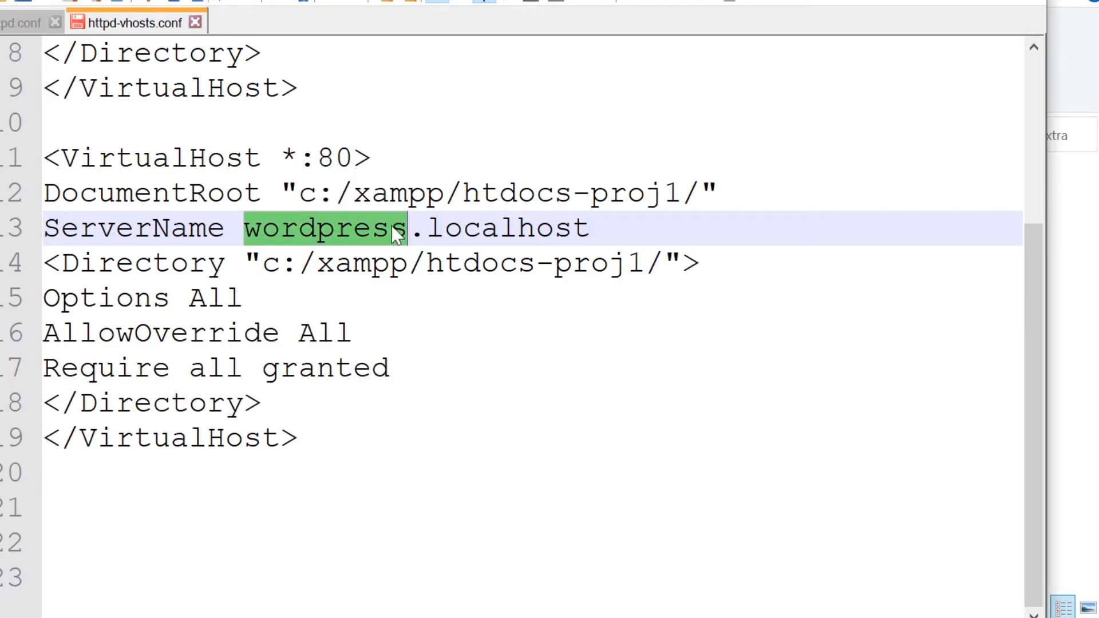
pyautogui.write('wordpress2')
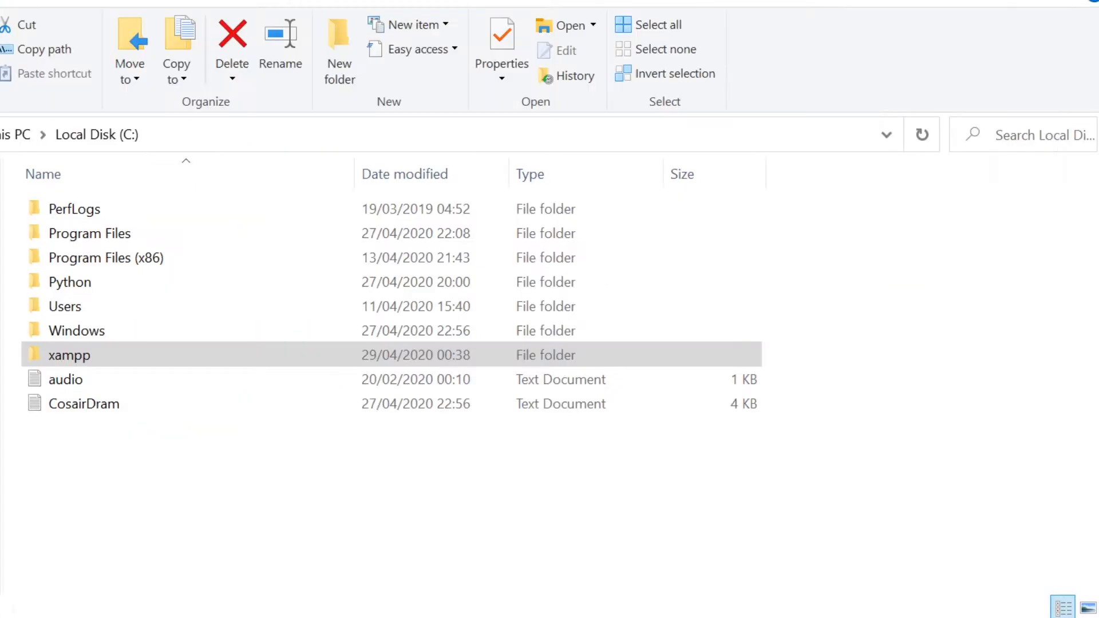
# Show the xampp folder with htdocs, htdocs-proj1 and htdocs-proj2.
pyautogui.doubleClick(69, 355)
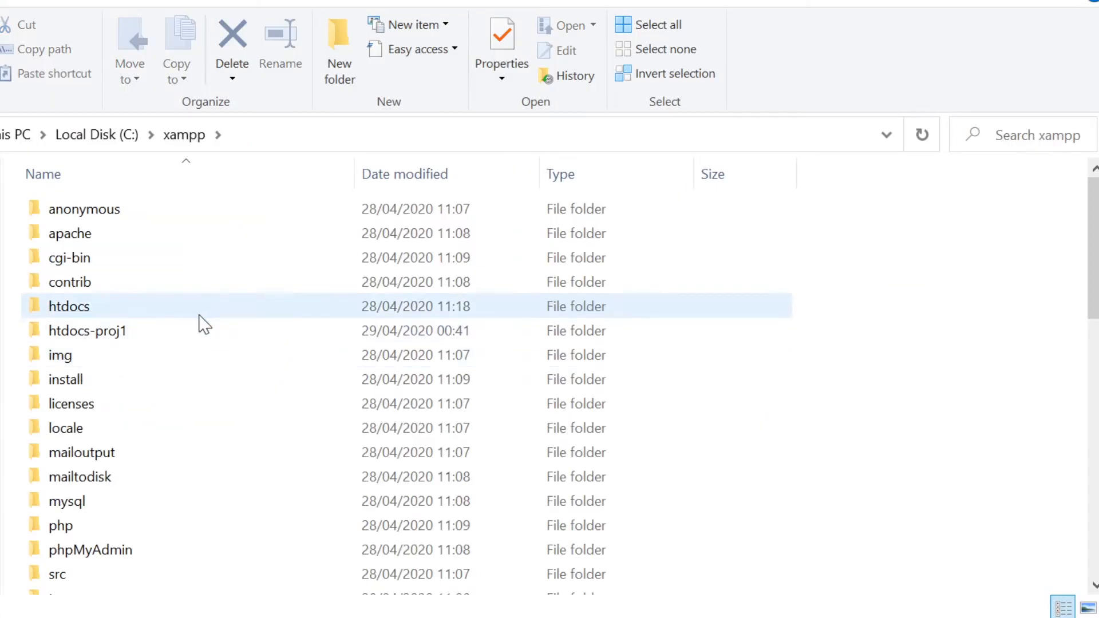
pyautogui.click(87, 330)
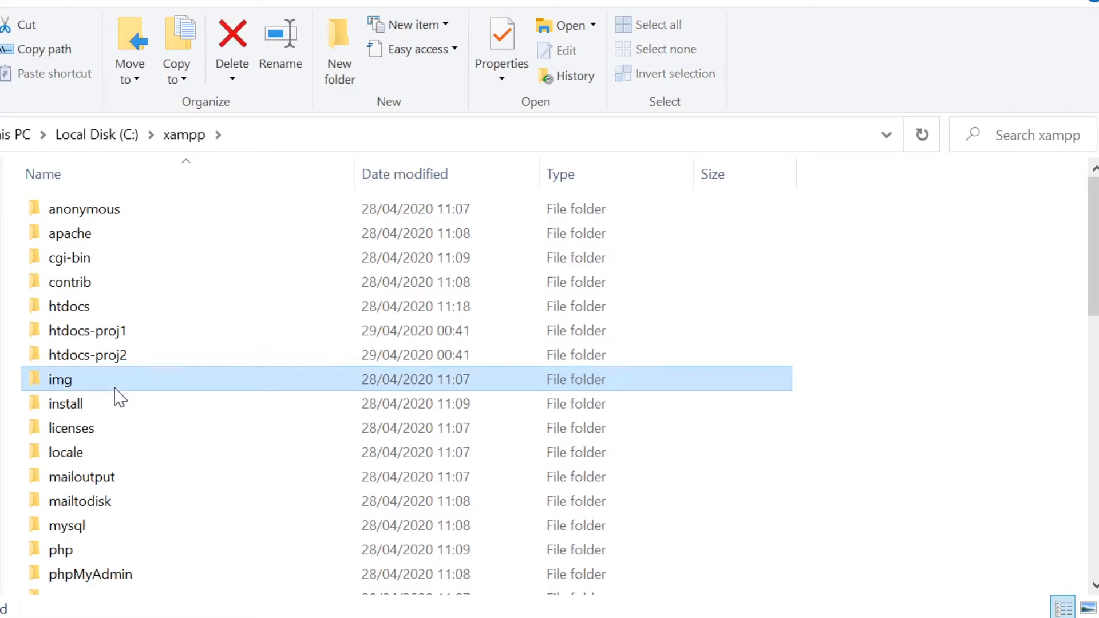
pyautogui.moveTo(69, 307)
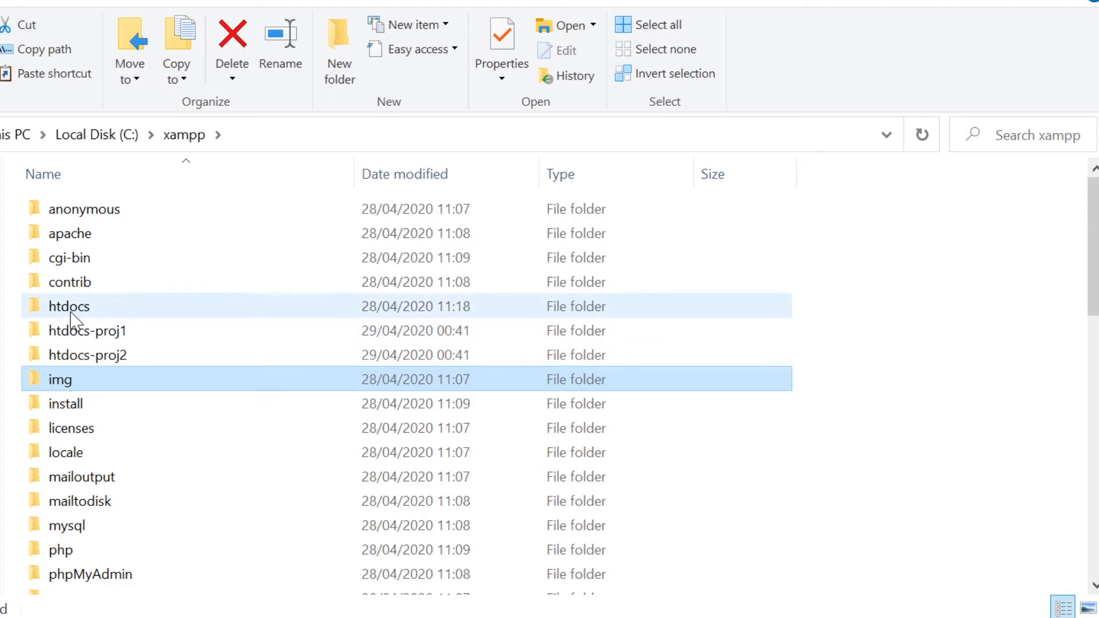
pyautogui.moveTo(77, 315)
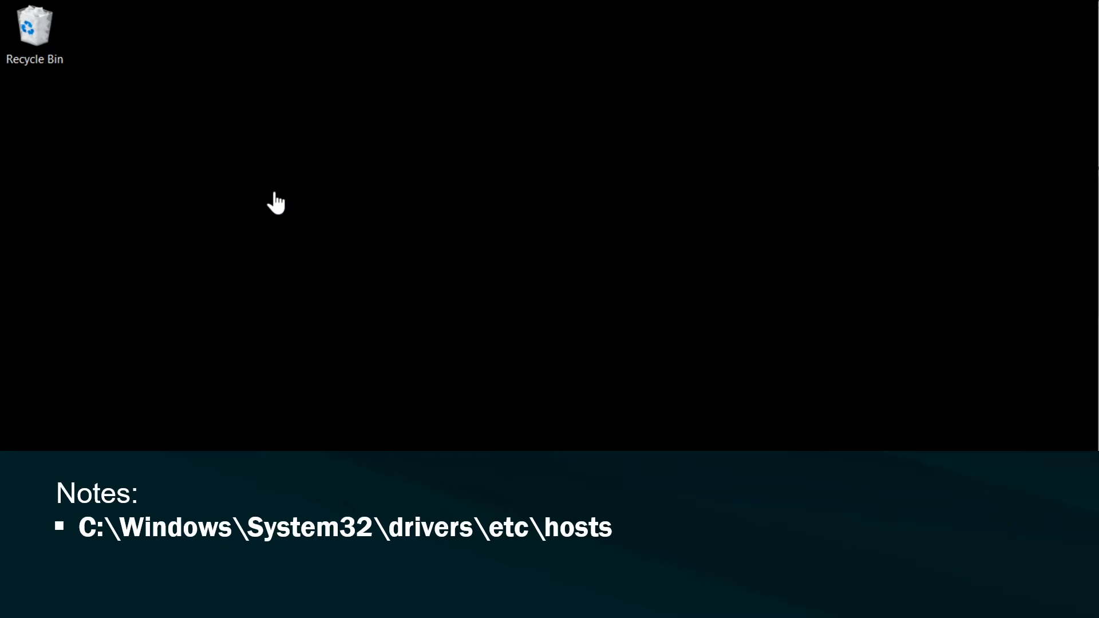
pyautogui.moveTo(419, 365)
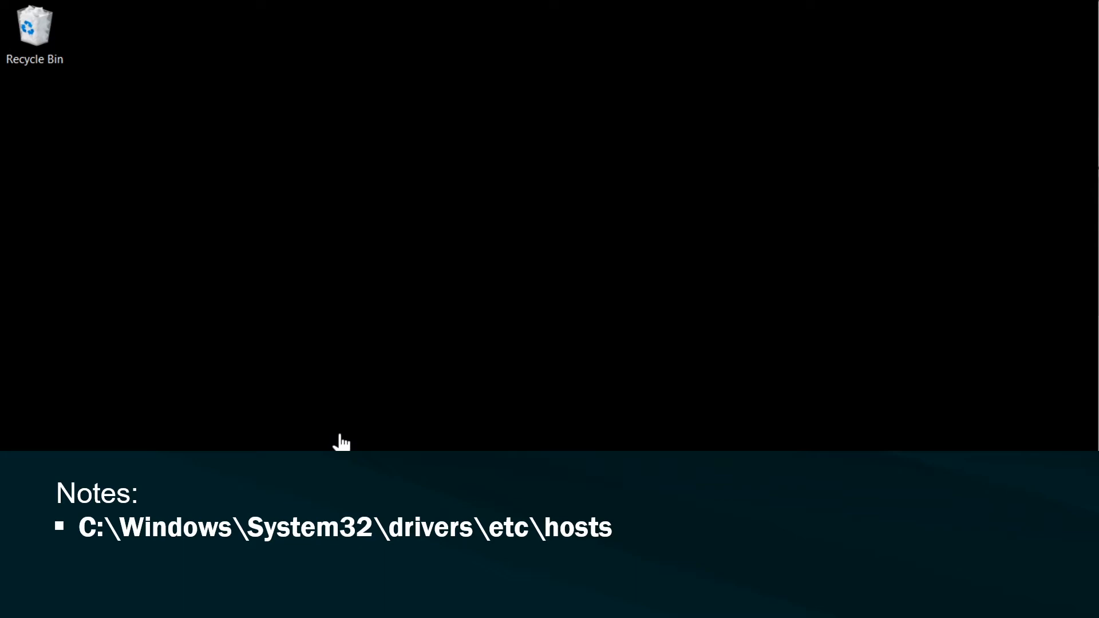
# Bring up the Start menu's list of apps.
pyautogui.click(10, 610)
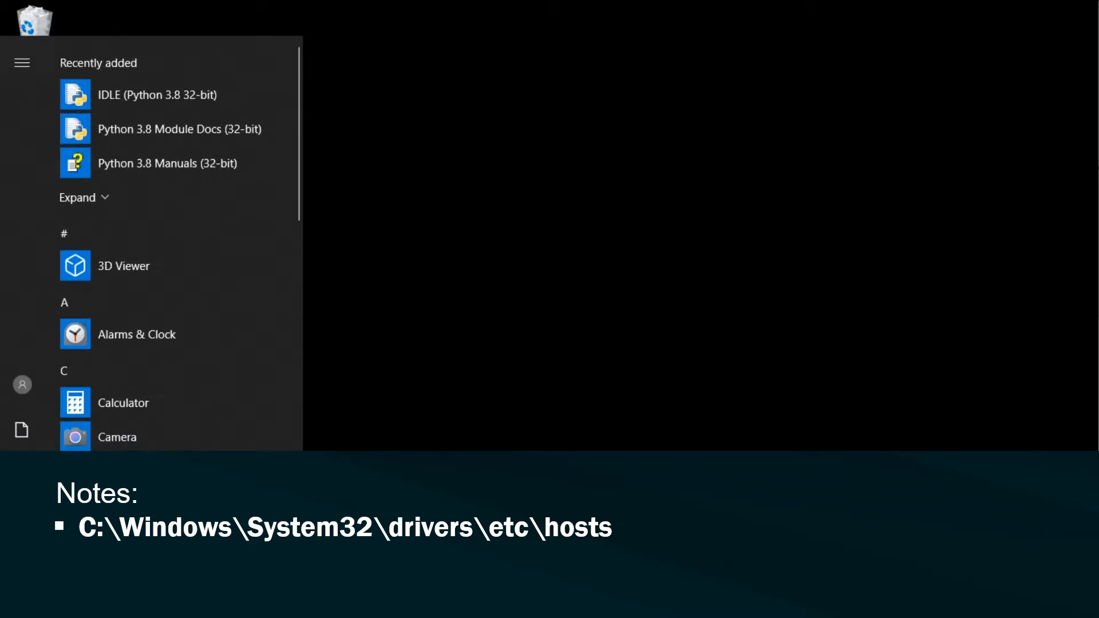
# Launch Notepad with administrator rights and approve the UAC prompt.
pyautogui.write('note')
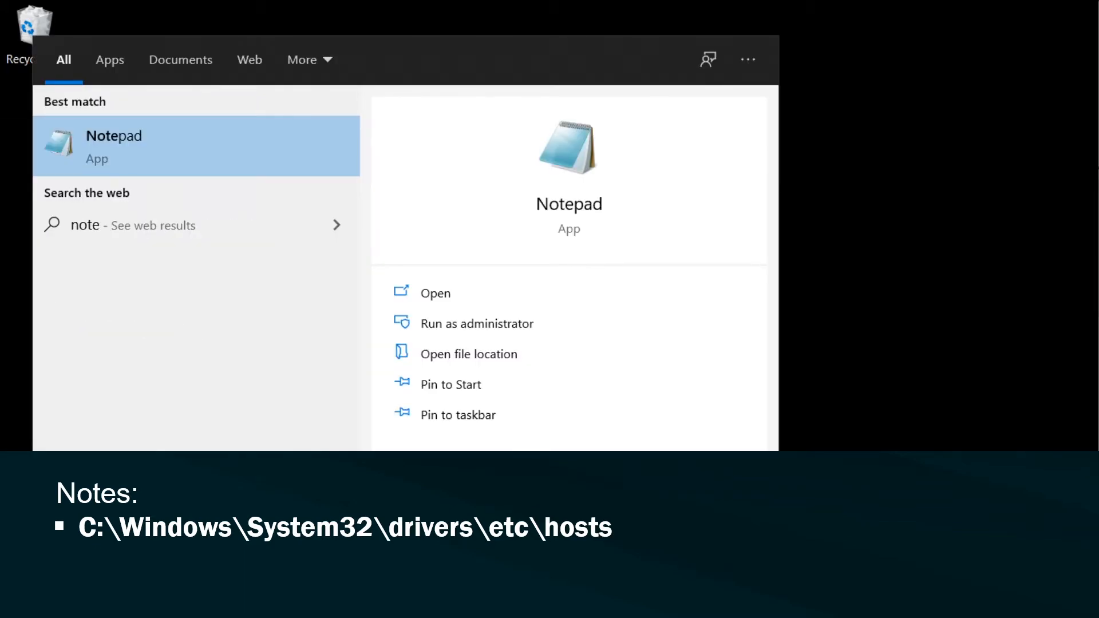
pyautogui.rightClick(112, 145)
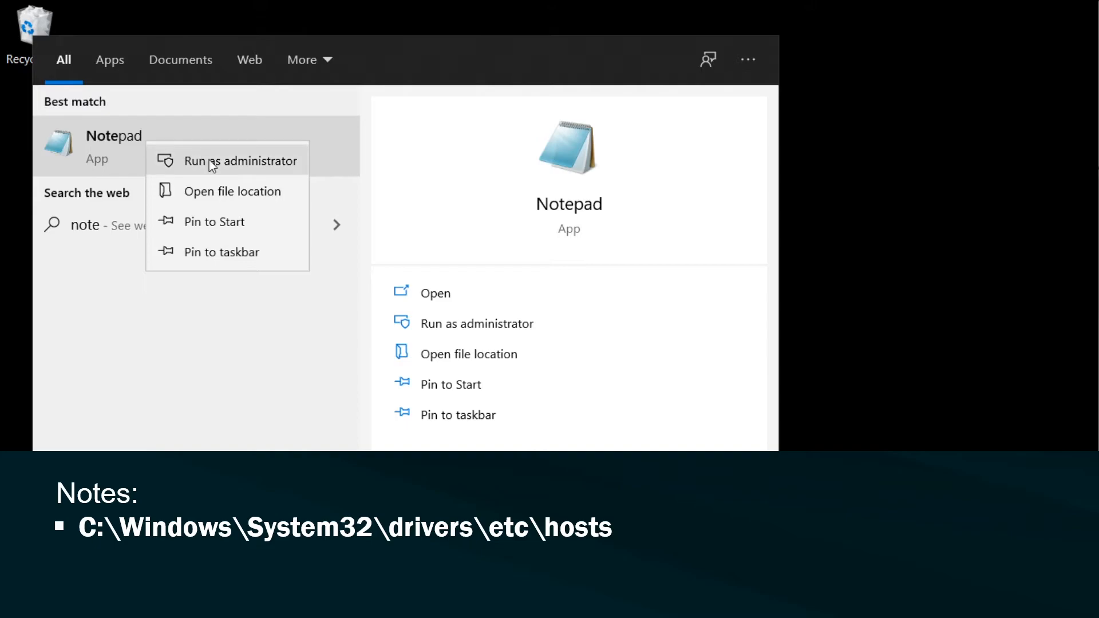
pyautogui.click(240, 161)
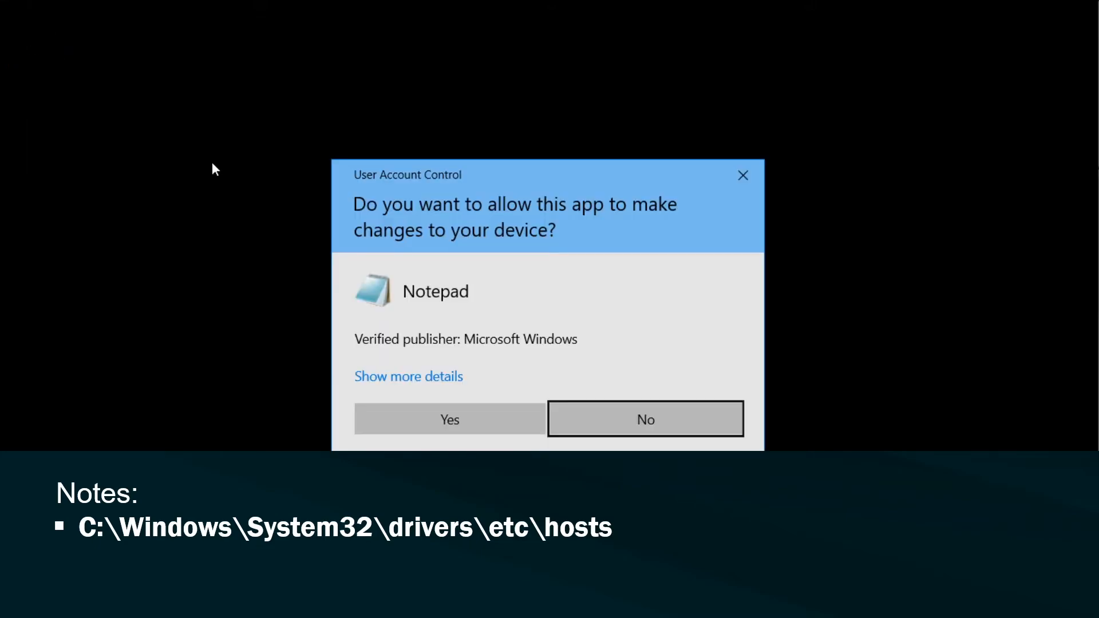
pyautogui.moveTo(448, 419)
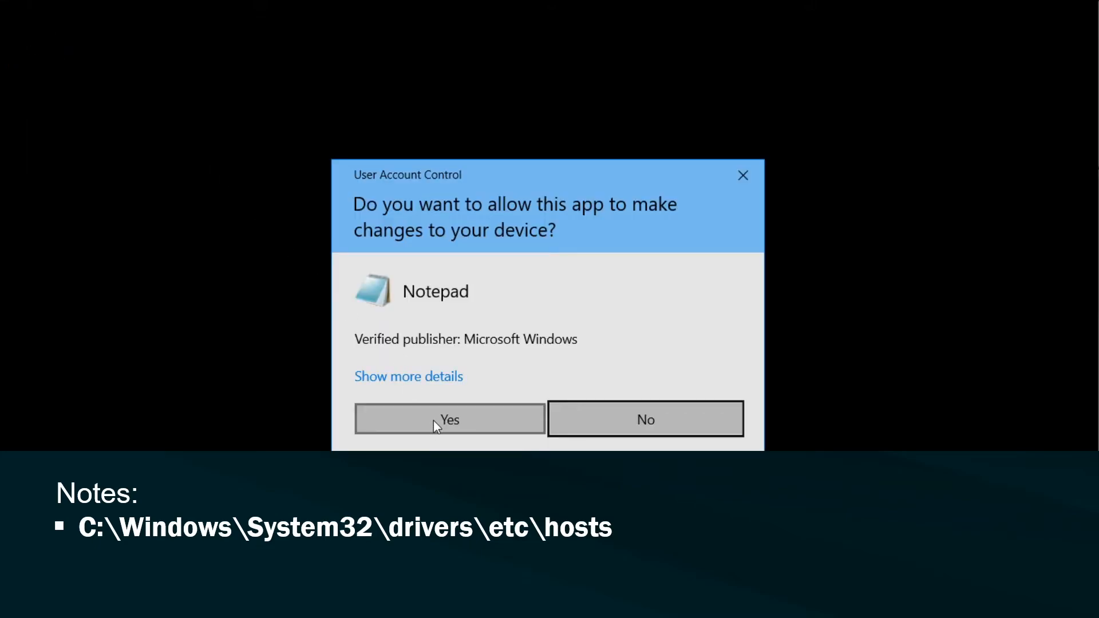
pyautogui.click(449, 419)
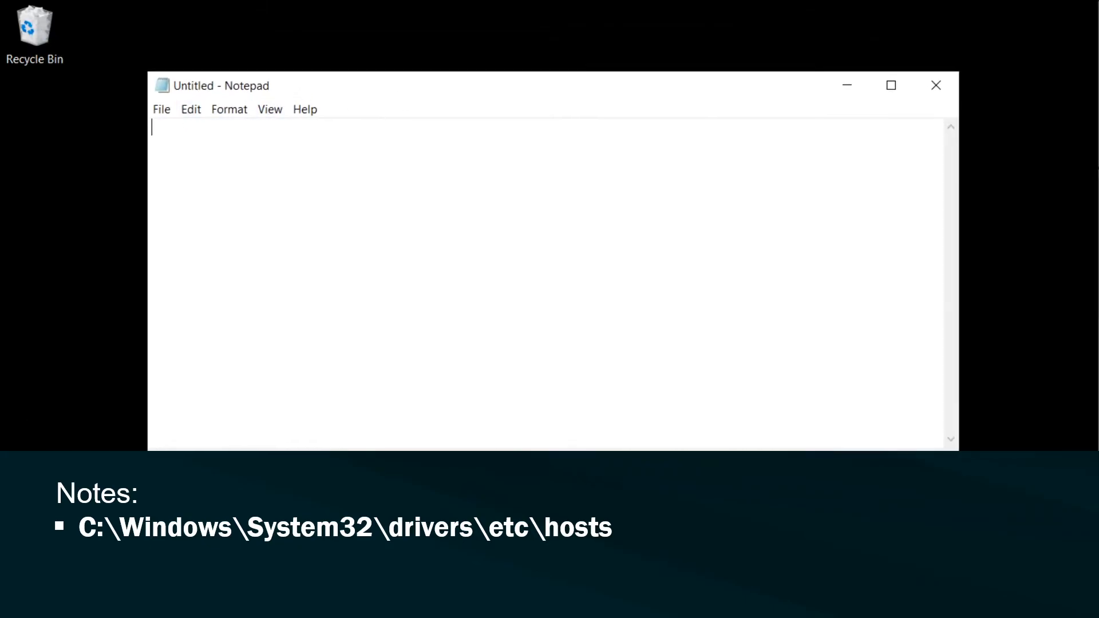
# Choose the hosts file from Windows\System32\drivers\etc, showing All Files.
pyautogui.click(160, 110)
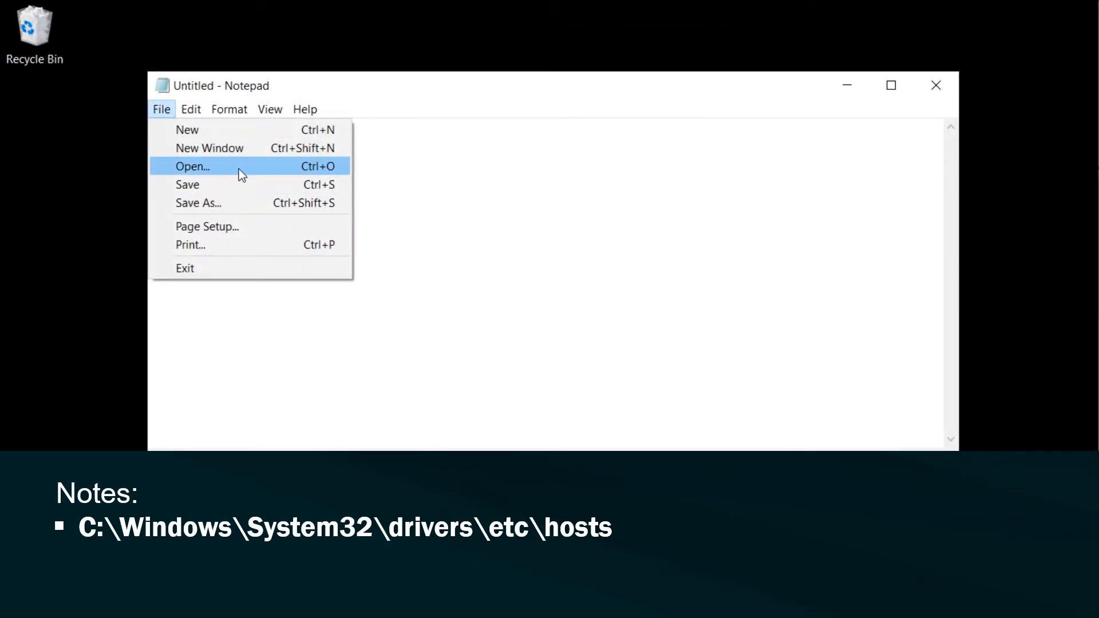
pyautogui.click(193, 166)
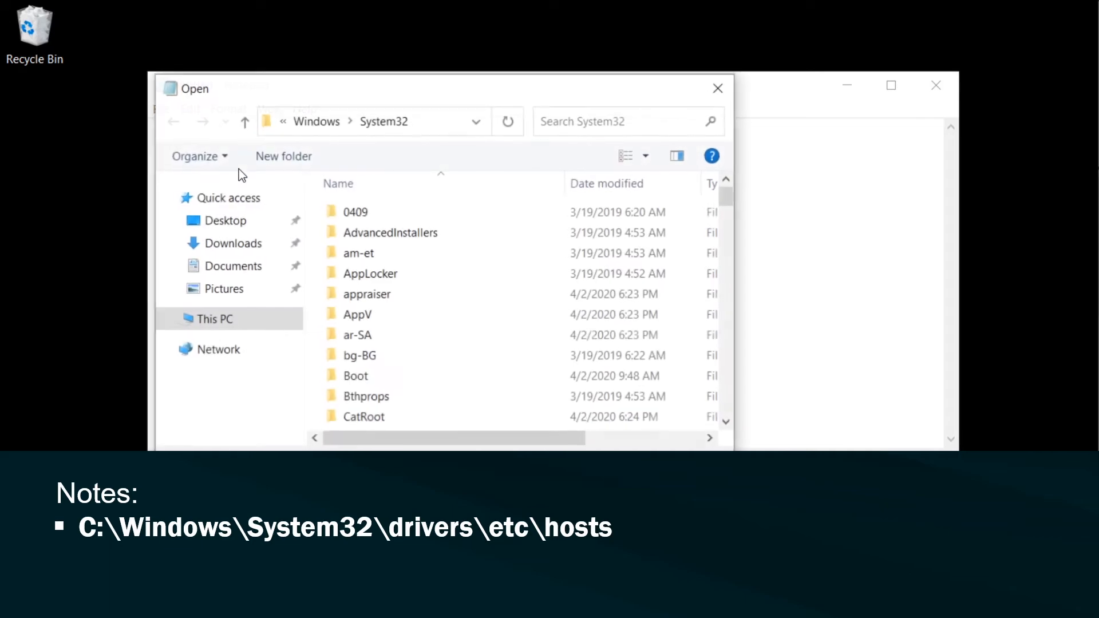
pyautogui.write('Windows\\System32\\drivers\\etc\\hosts')
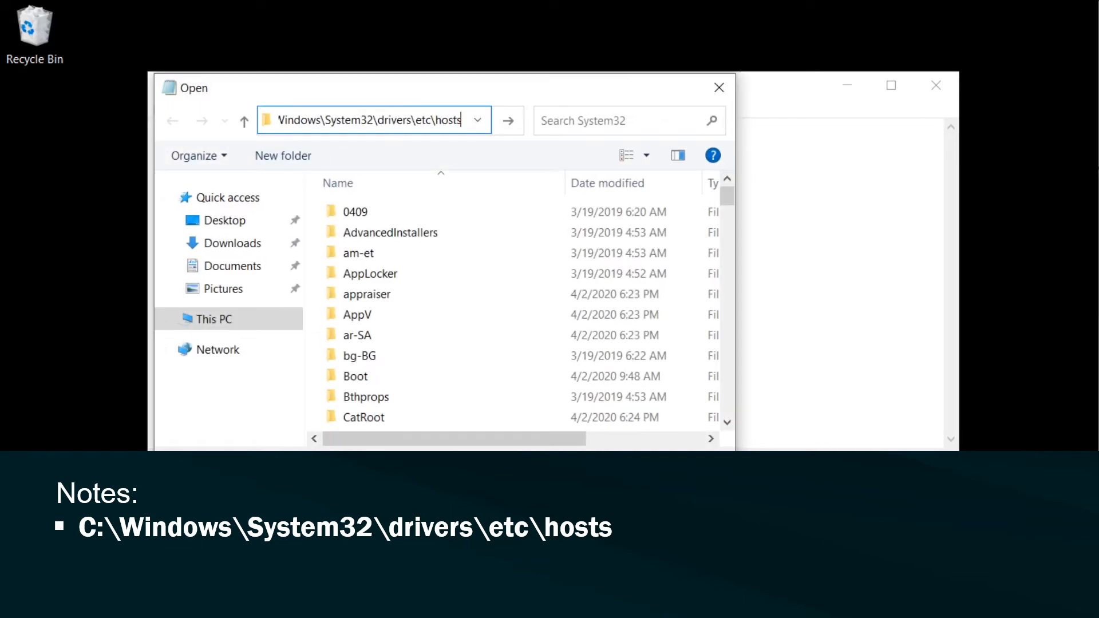
pyautogui.moveTo(419, 148)
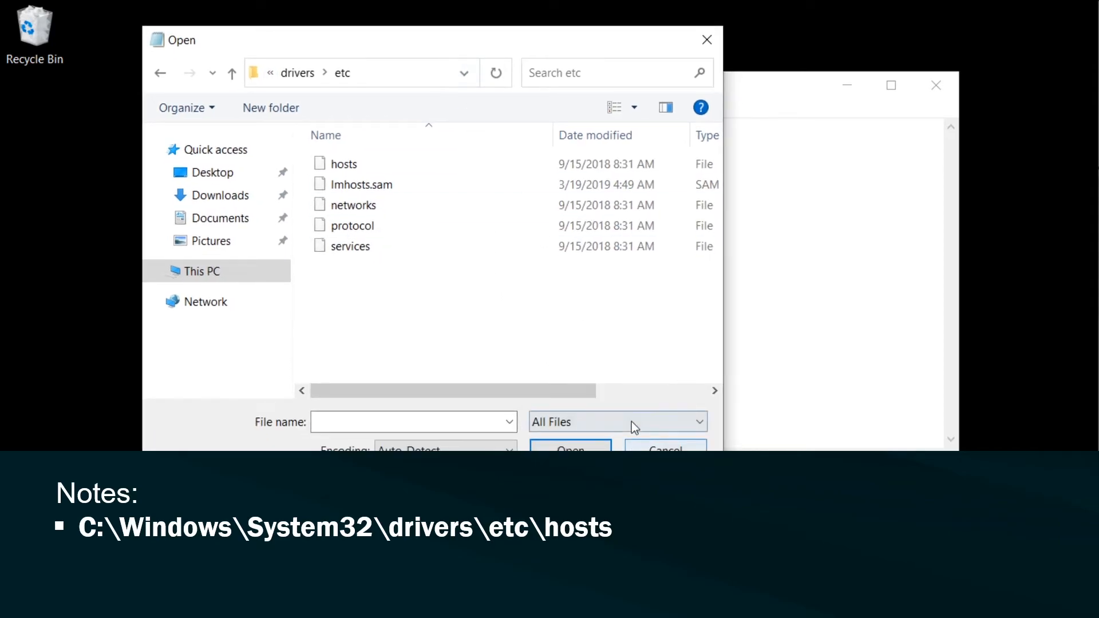
pyautogui.click(344, 164)
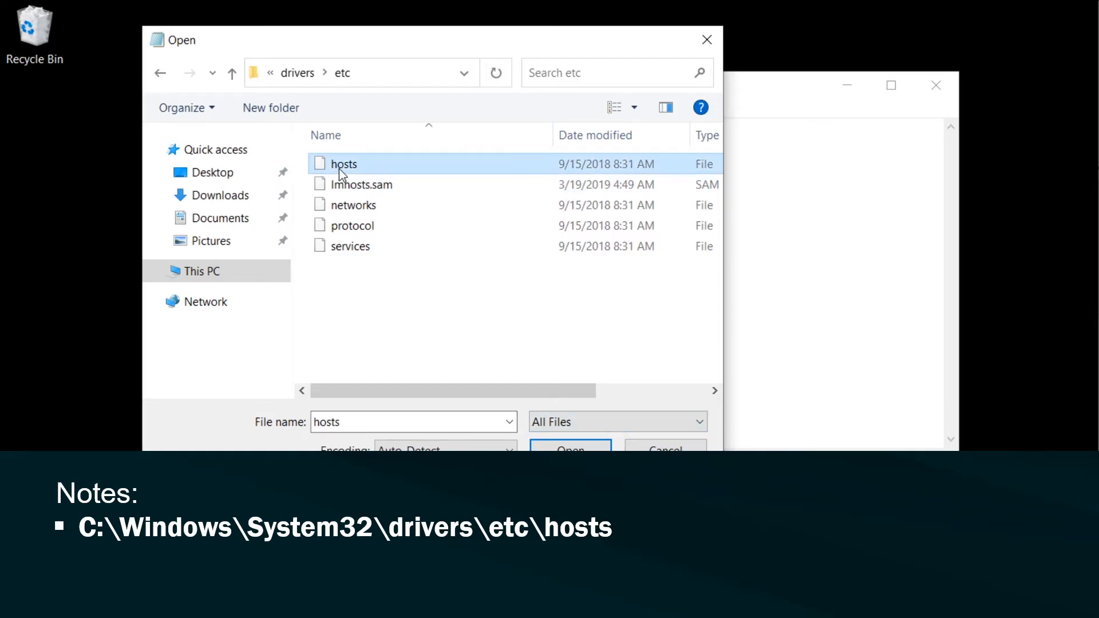
pyautogui.click(570, 449)
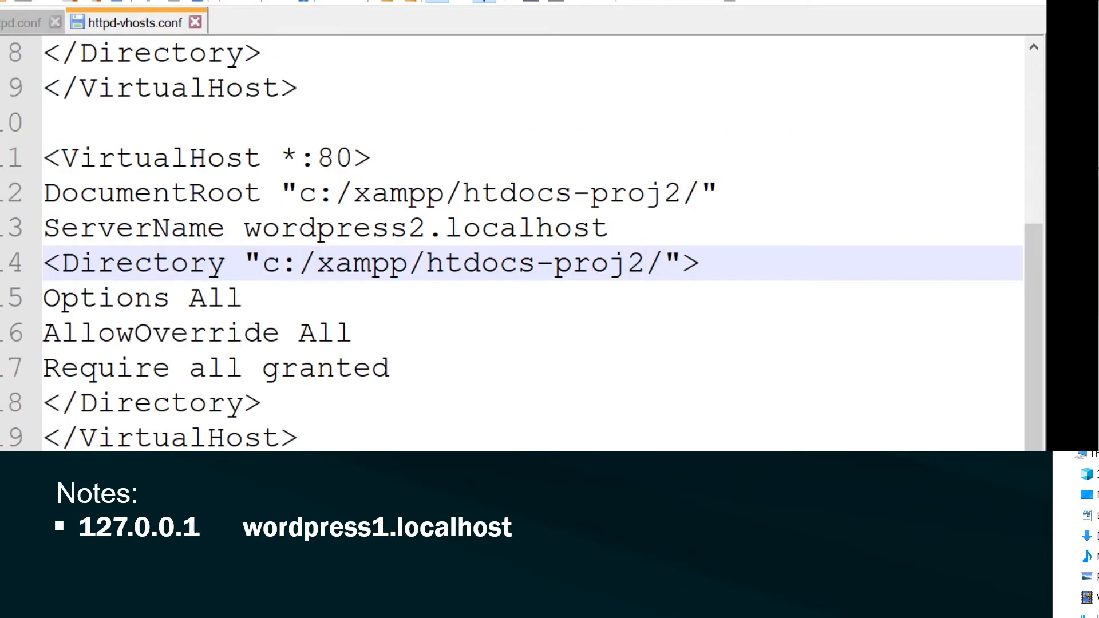
# Highlight the ServerName entries of both virtual hosts in httpd-vhosts.conf.
pyautogui.doubleClick(333, 228)
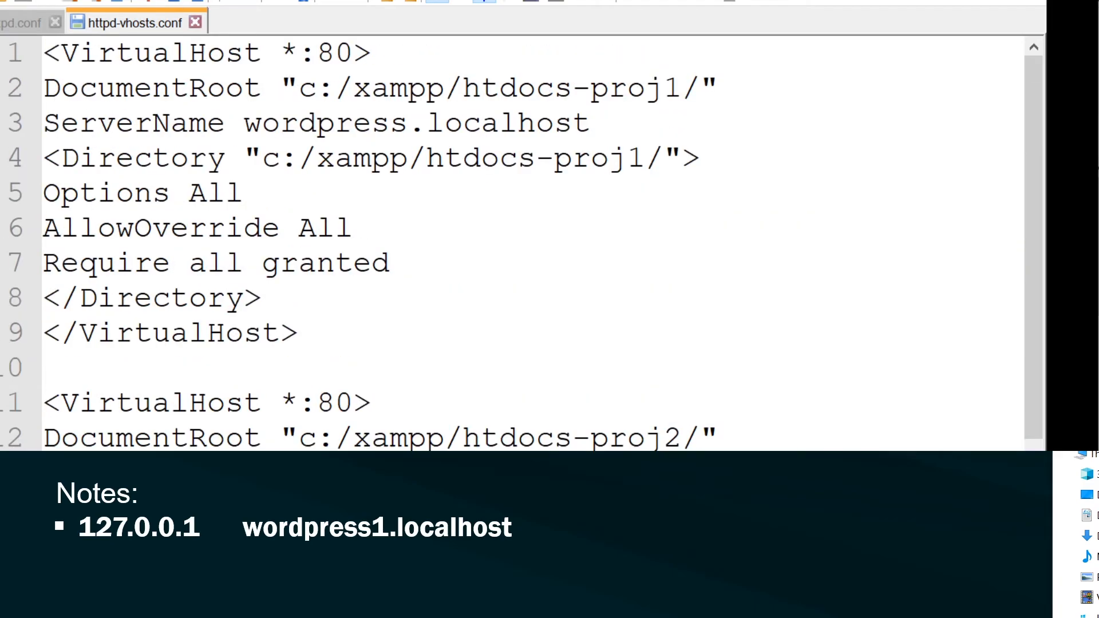
pyautogui.doubleClick(415, 123)
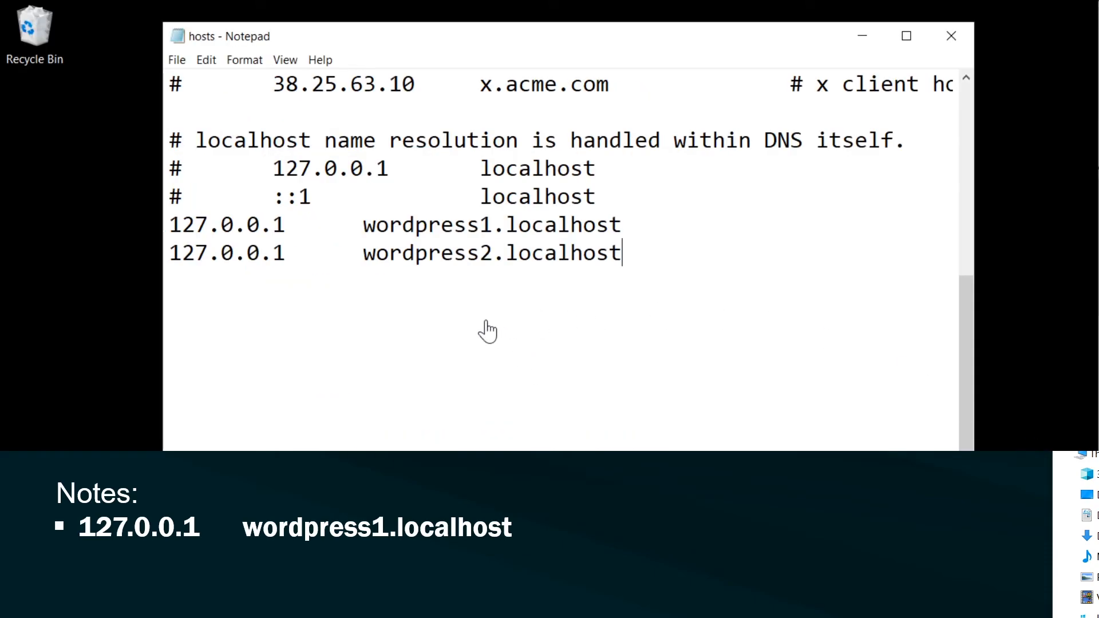
pyautogui.moveTo(651, 290)
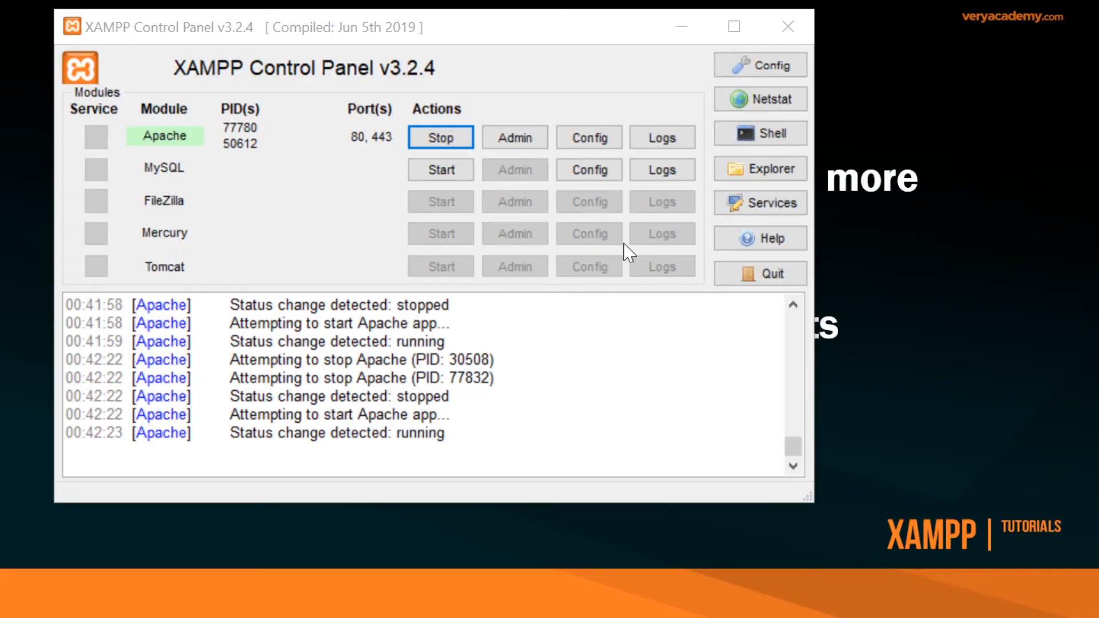
# Stop Apache and start it again to reload the virtual hosts.
pyautogui.click(439, 136)
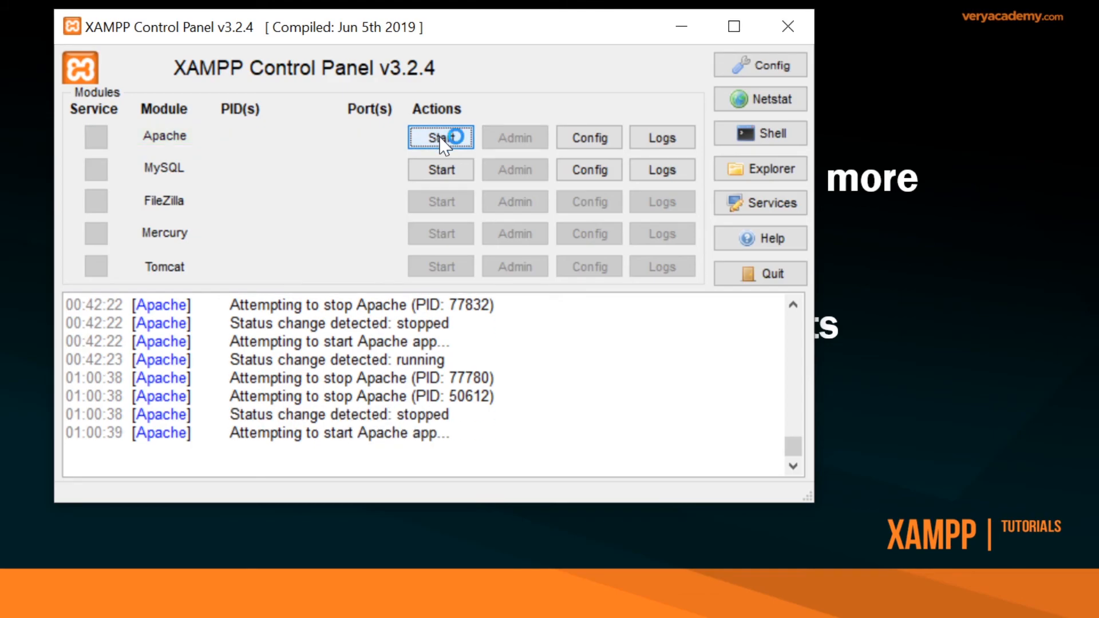
pyautogui.click(439, 136)
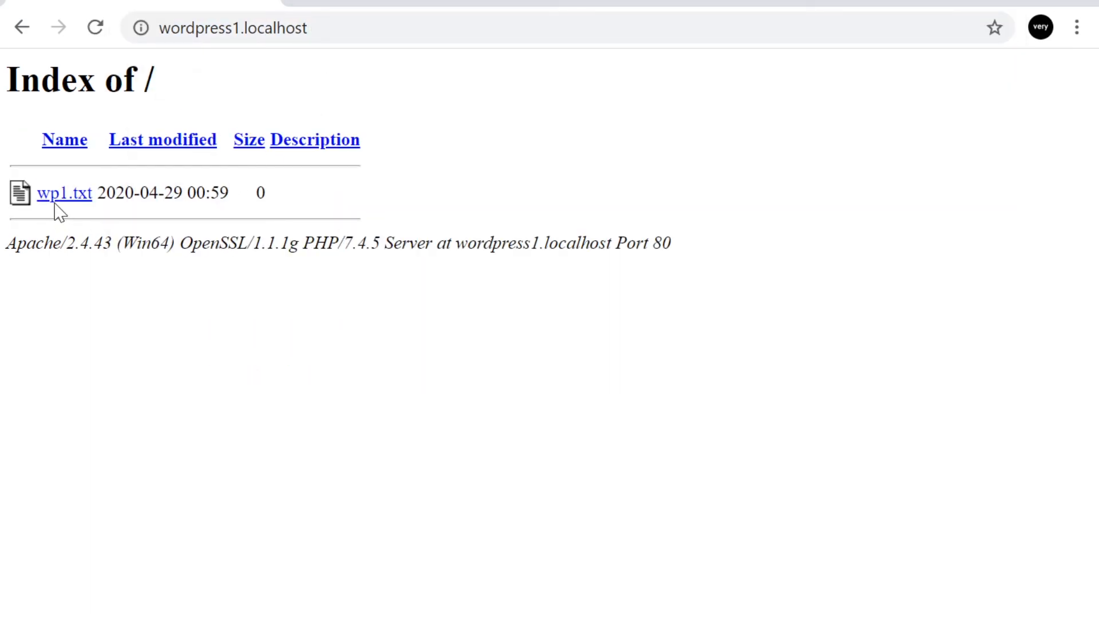
pyautogui.moveTo(64, 193)
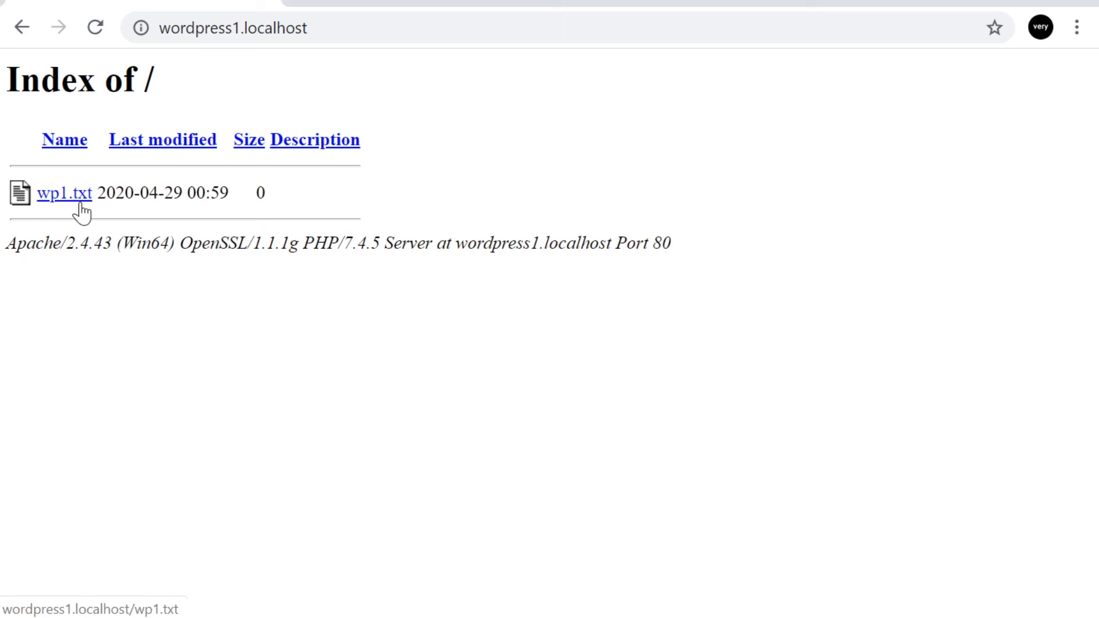
# Load wp1.txt from wordpress1.localhost, then visit wordpress2.localhost.
pyautogui.click(242, 28)
pyautogui.write('2')
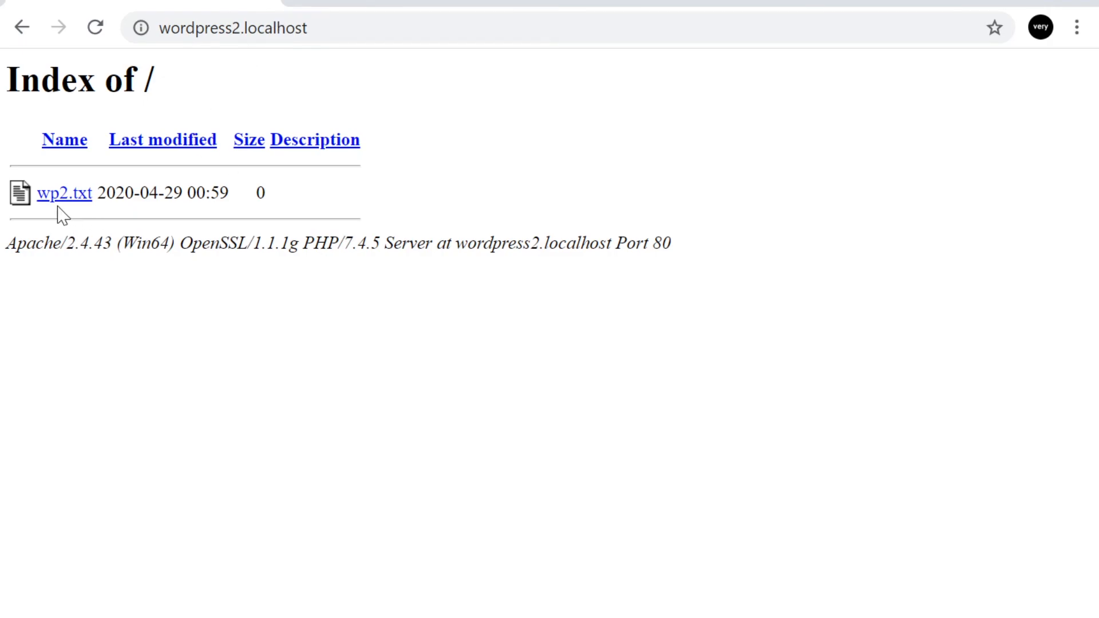
pyautogui.moveTo(94, 209)
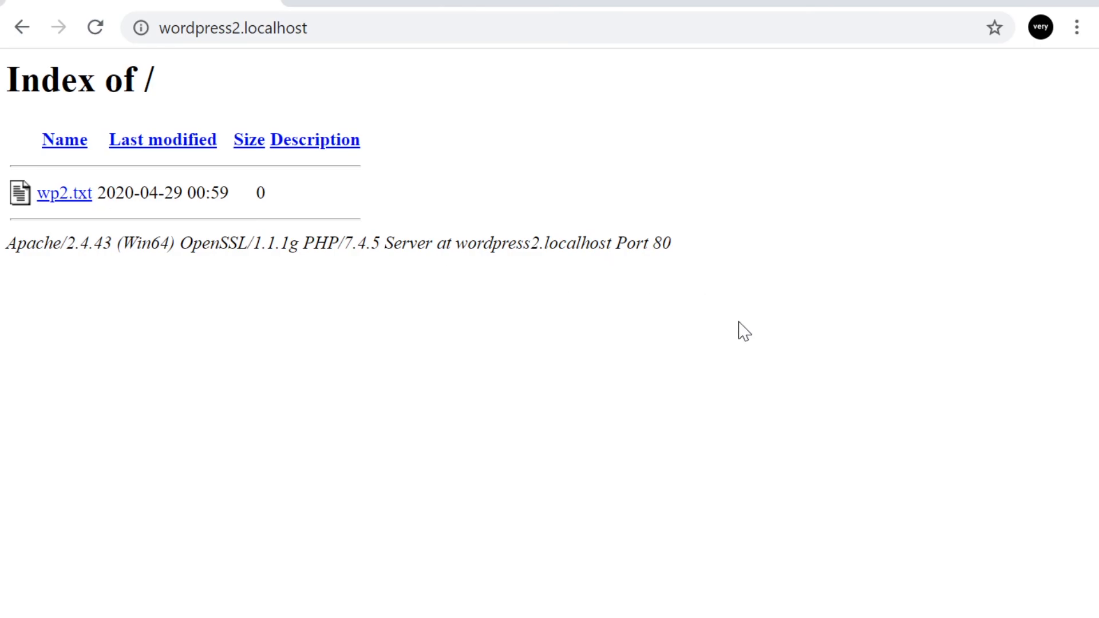
pyautogui.moveTo(740, 392)
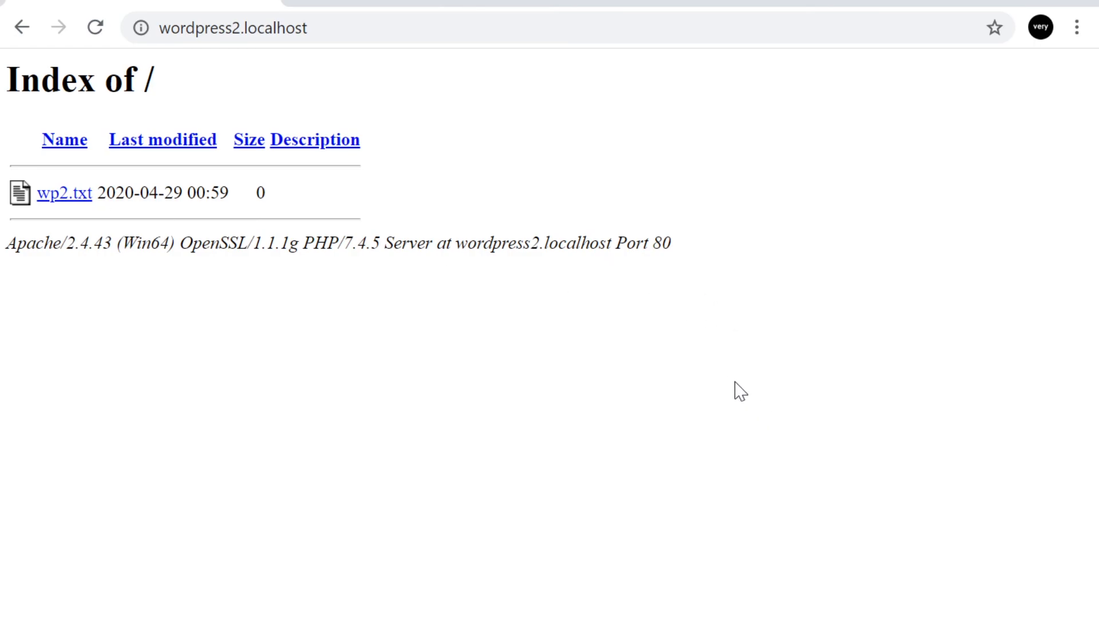
pyautogui.moveTo(868, 442)
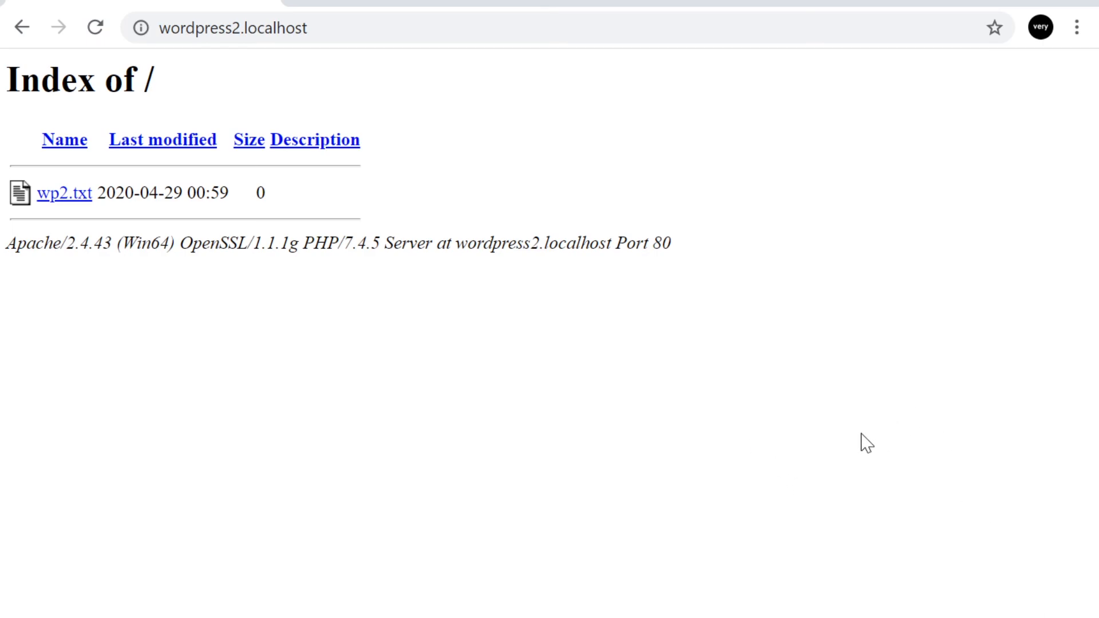